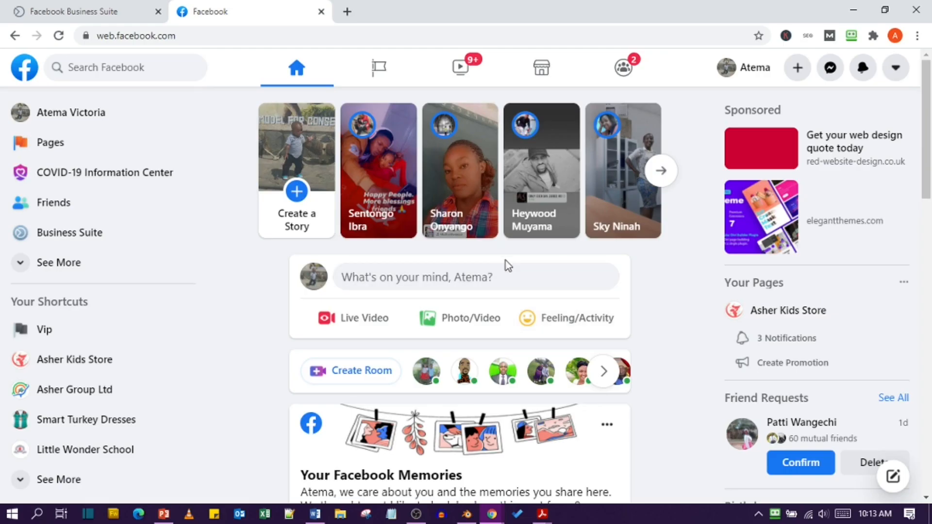
pyautogui.moveTo(454, 181)
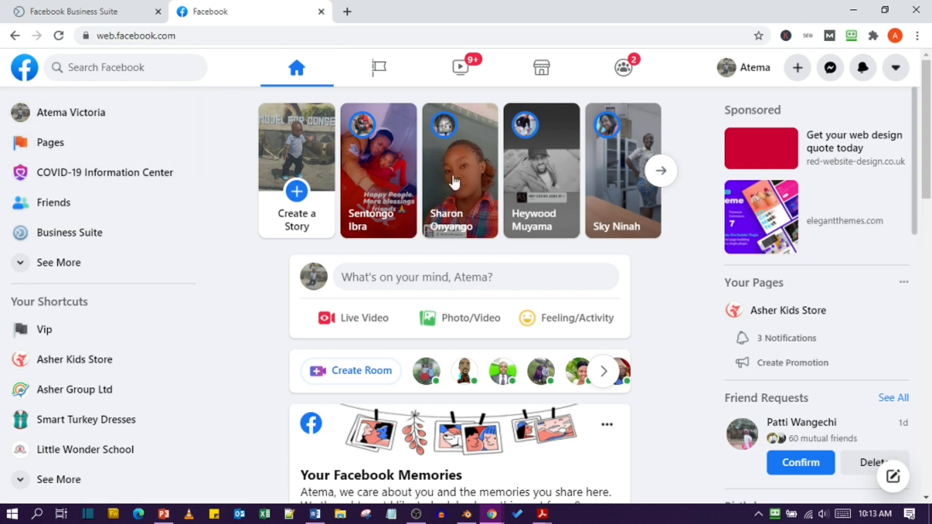
pyautogui.moveTo(691, 258)
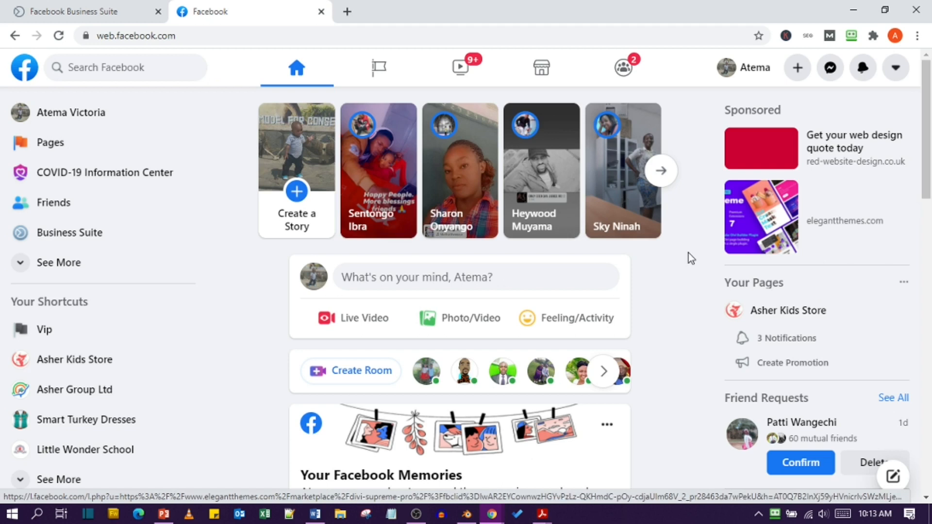
pyautogui.moveTo(109, 187)
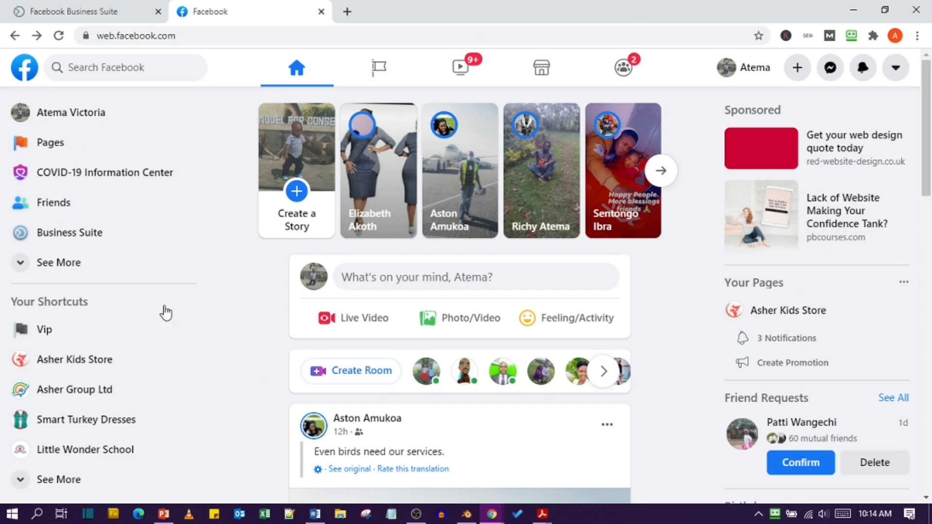
pyautogui.moveTo(42, 224)
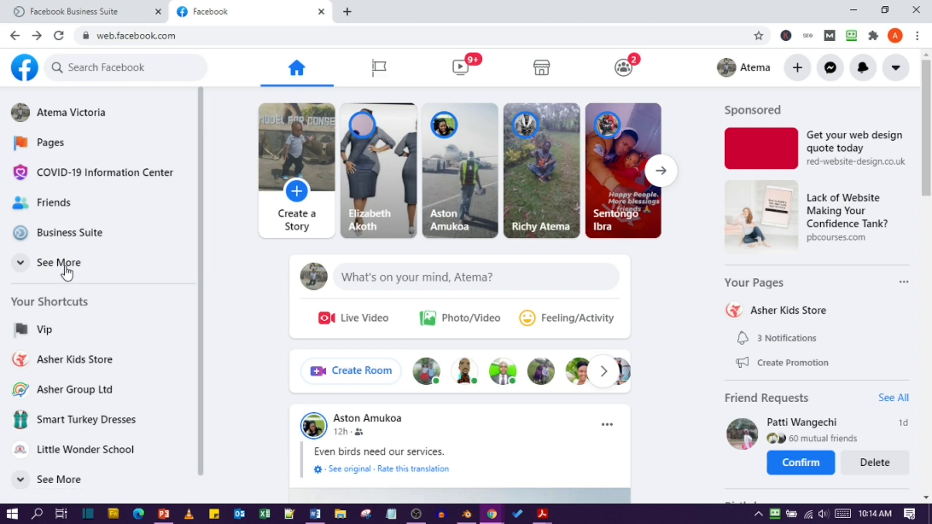
# Step: Expand See More in the sidebar and open Business Suite for Asher Group Ltd
pyautogui.click(58, 263)
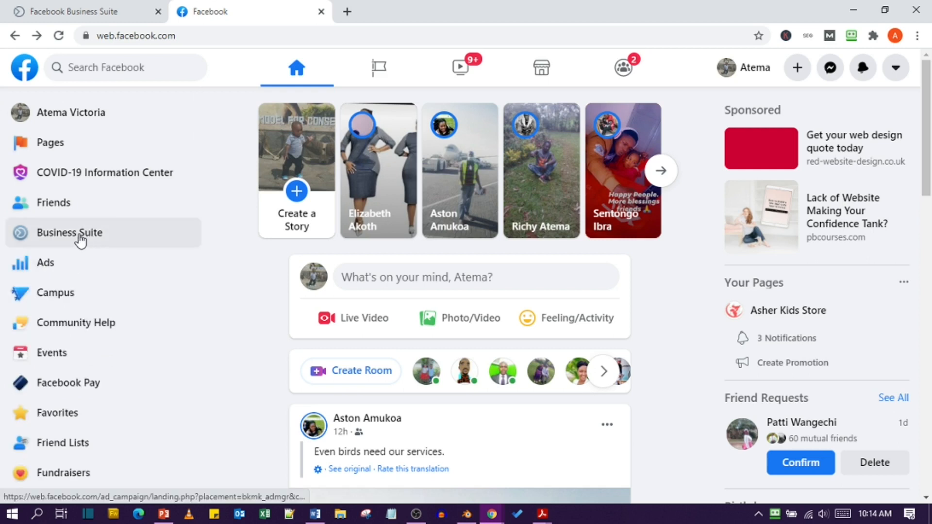
pyautogui.click(69, 232)
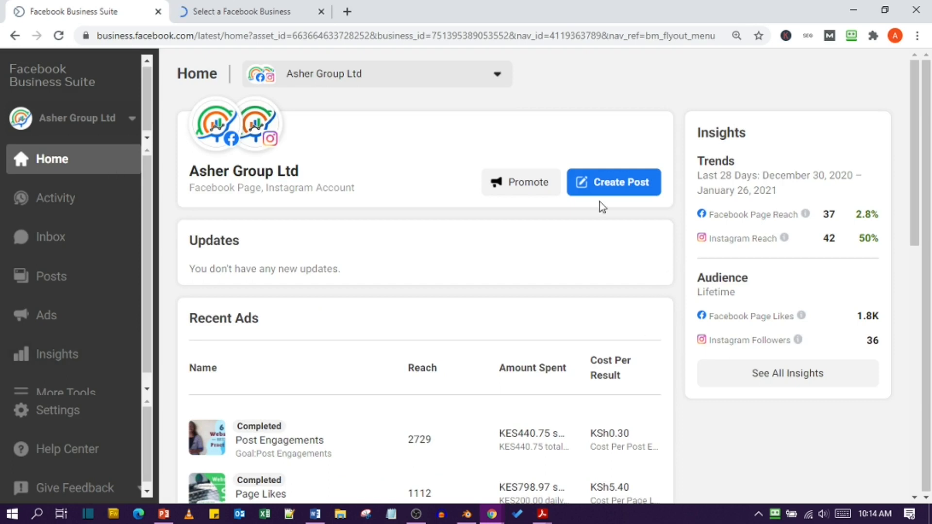
pyautogui.click(56, 354)
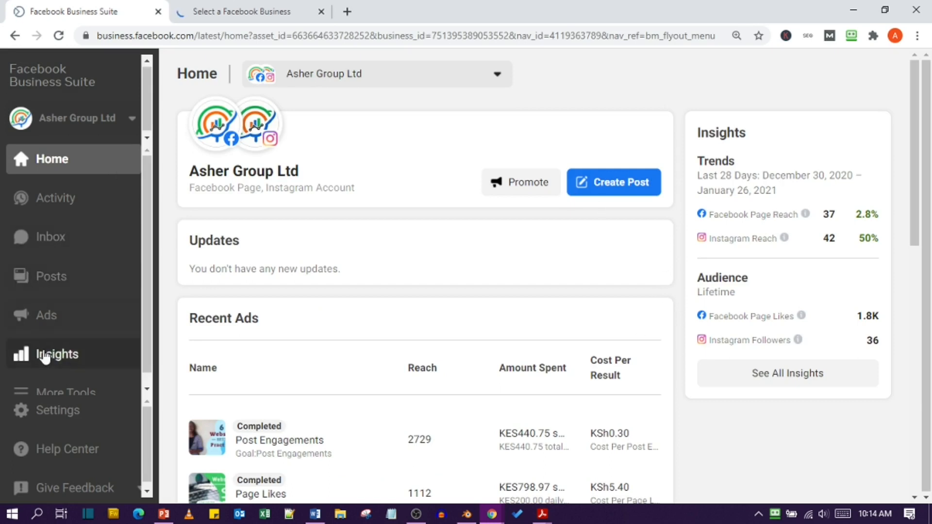
pyautogui.moveTo(652, 347)
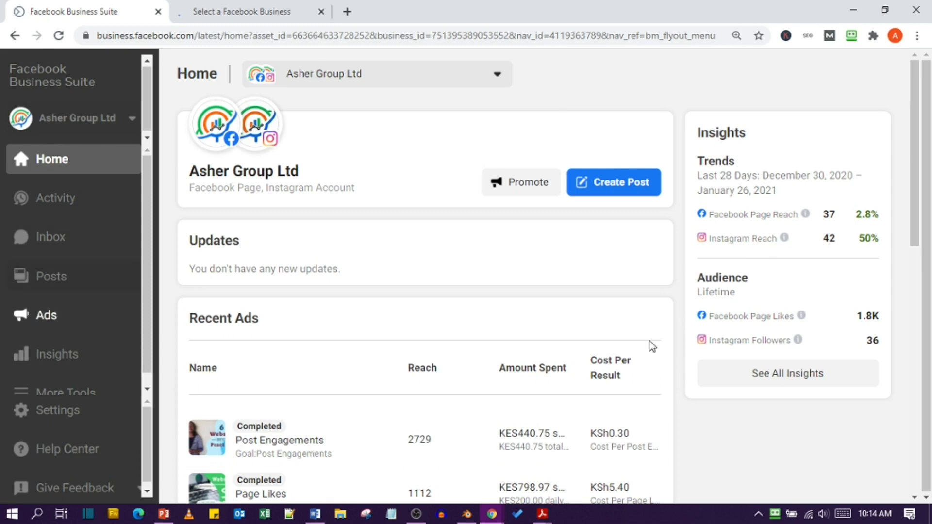
pyautogui.scroll(-3)
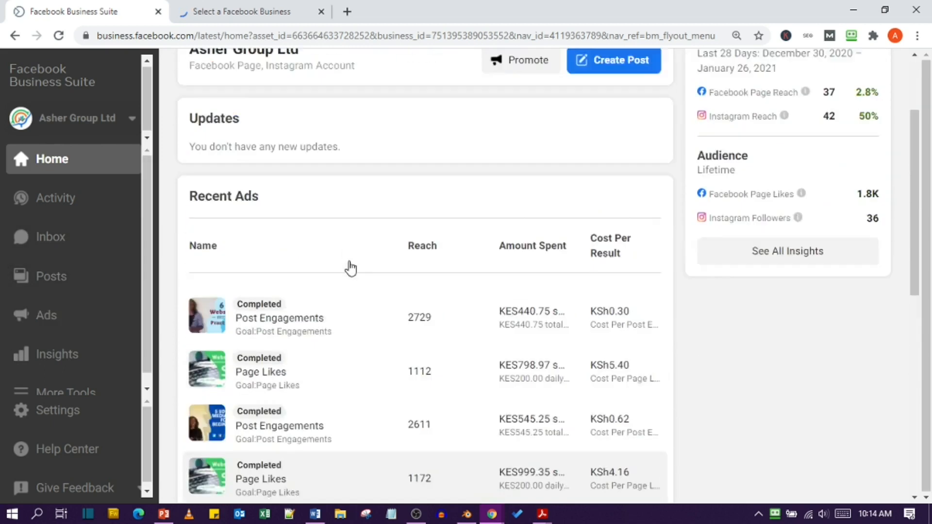
pyautogui.scroll(3)
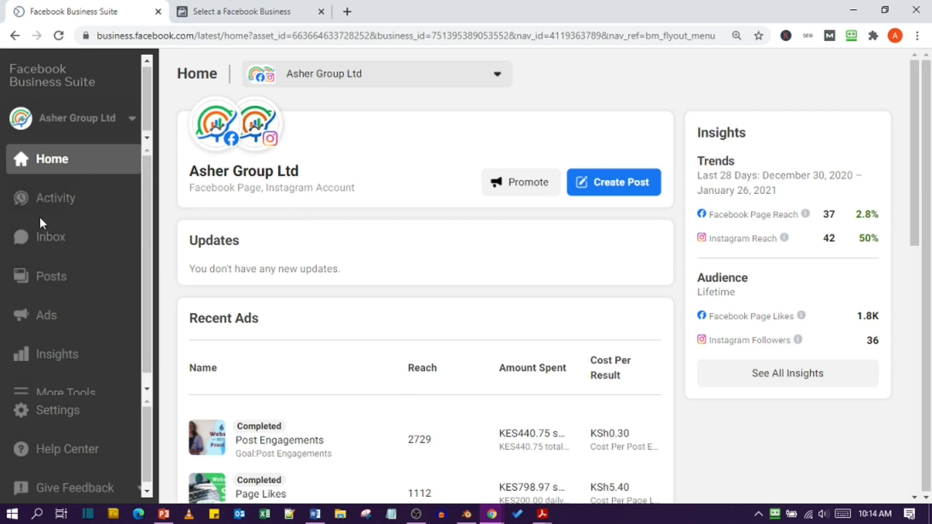
pyautogui.moveTo(66, 198)
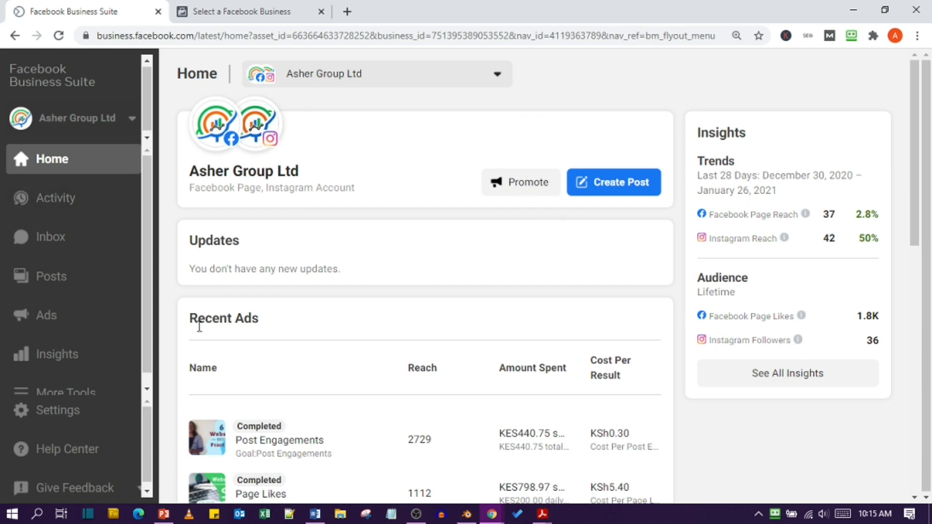
pyautogui.moveTo(431, 273)
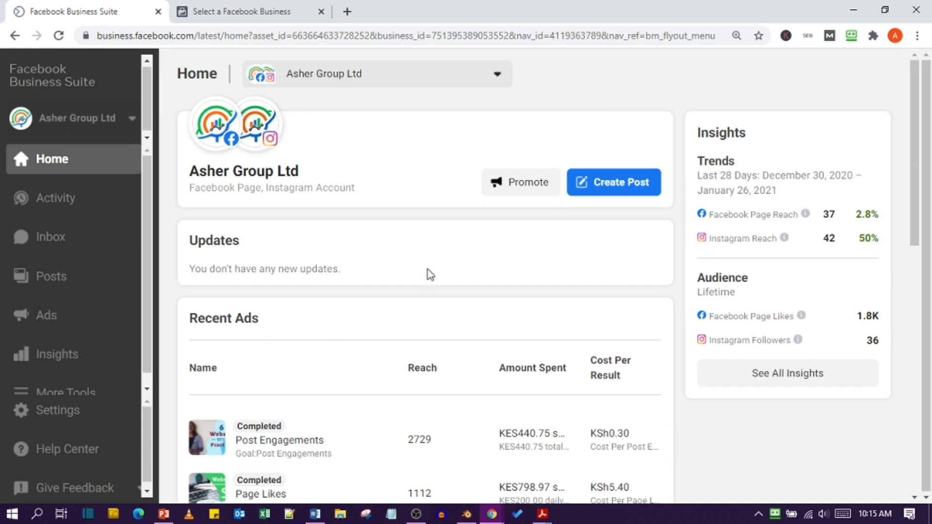
pyautogui.moveTo(181, 225)
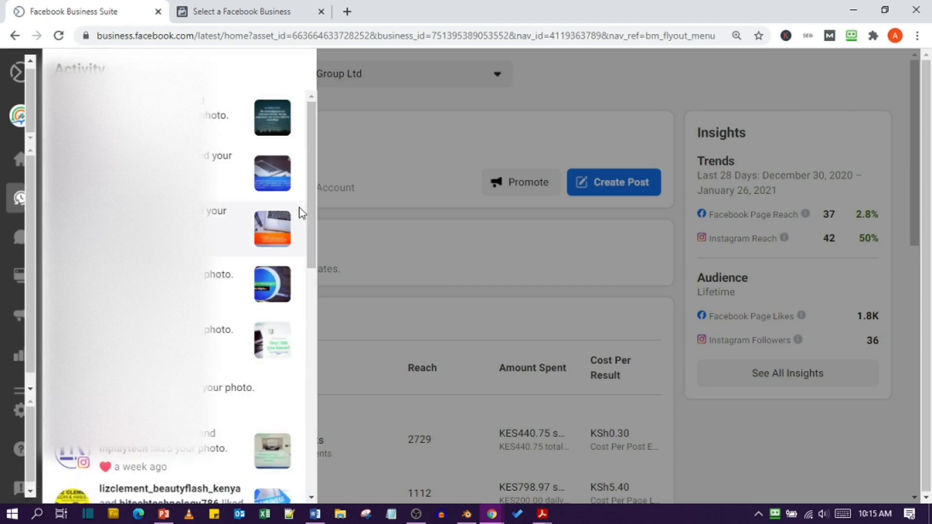
# Step: Scroll through the Activity feed of recent photo likes before returning Home
pyautogui.scroll(-3)
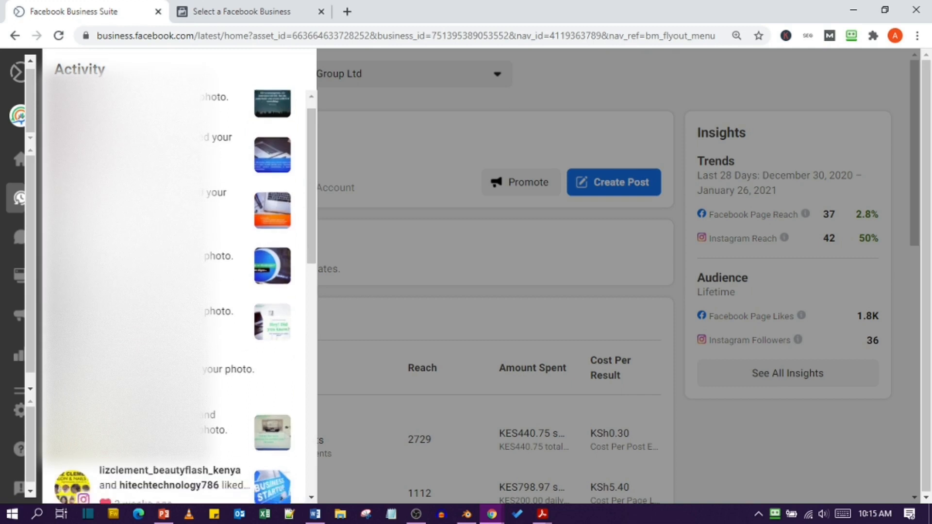
pyautogui.scroll(-3)
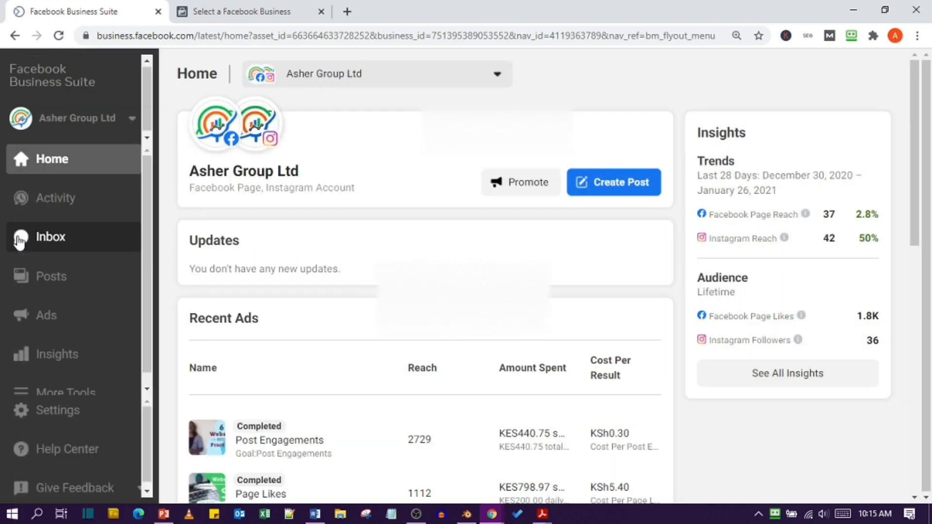
# Step: View a customer's Messenger conversation in the Inbox, then go to the Posts list
pyautogui.click(50, 237)
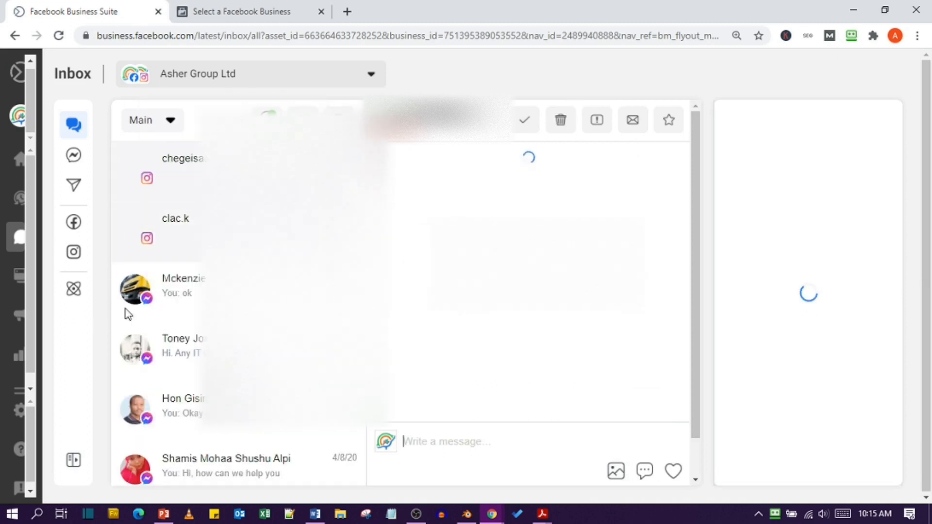
pyautogui.click(190, 167)
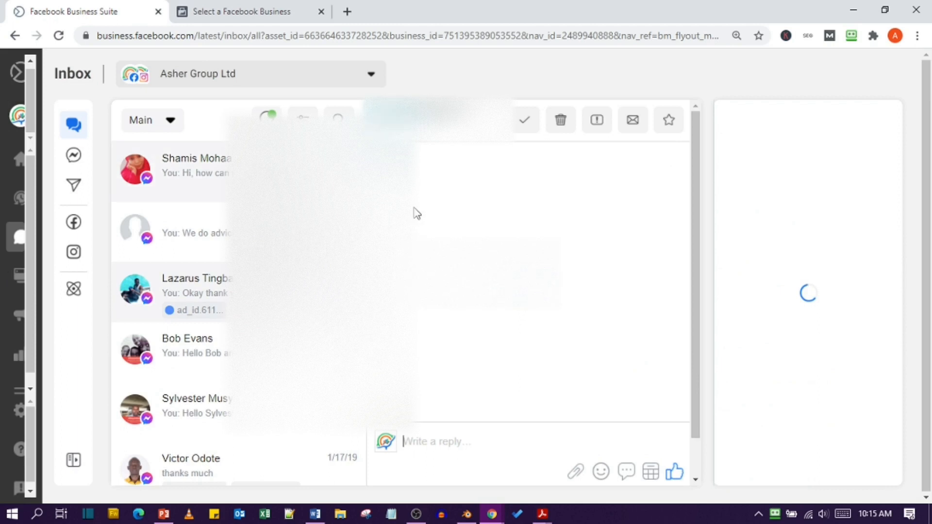
pyautogui.click(197, 292)
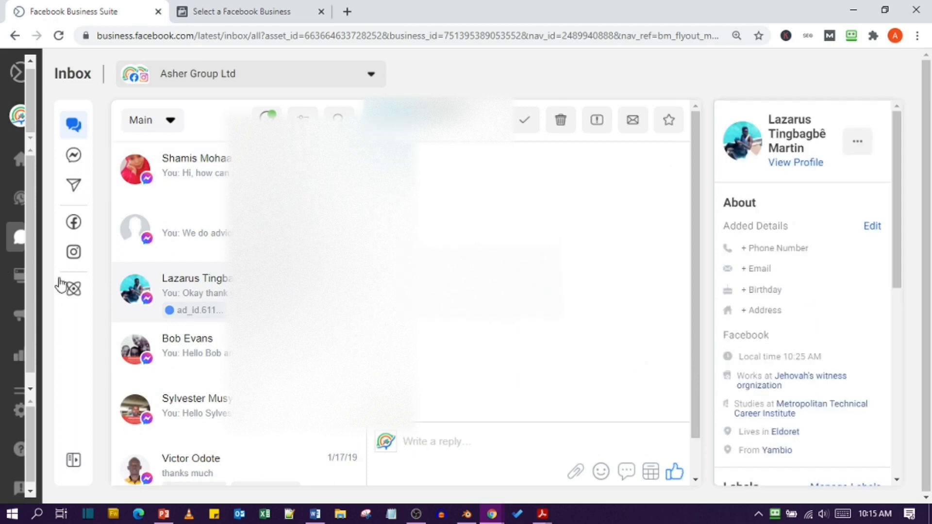
pyautogui.click(196, 291)
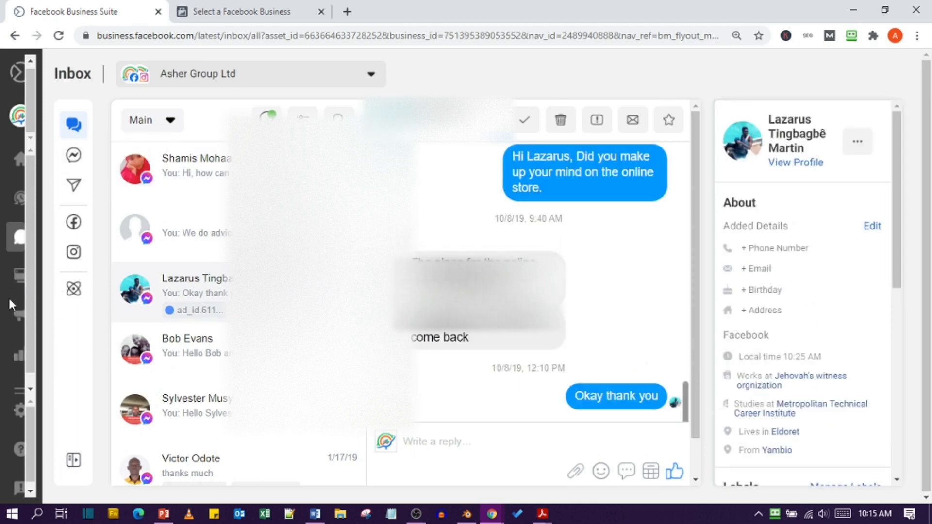
pyautogui.click(20, 274)
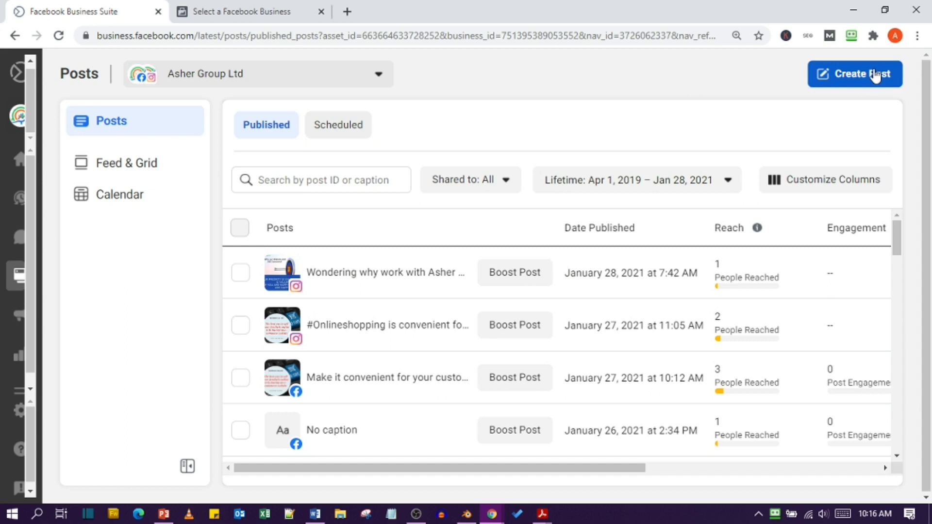
# Step: Start a new post and type the caption 'You Web & SEO Partner', fixing the typo
pyautogui.click(854, 74)
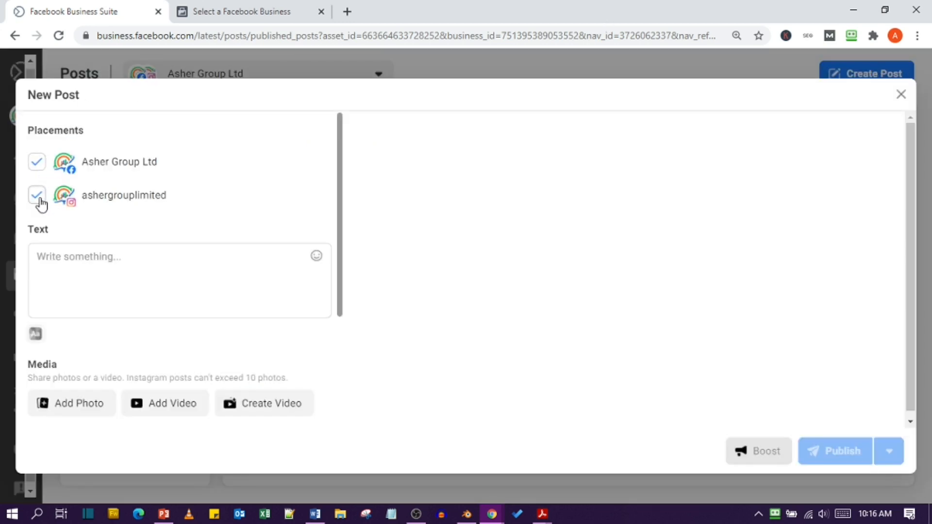
pyautogui.scroll(-3)
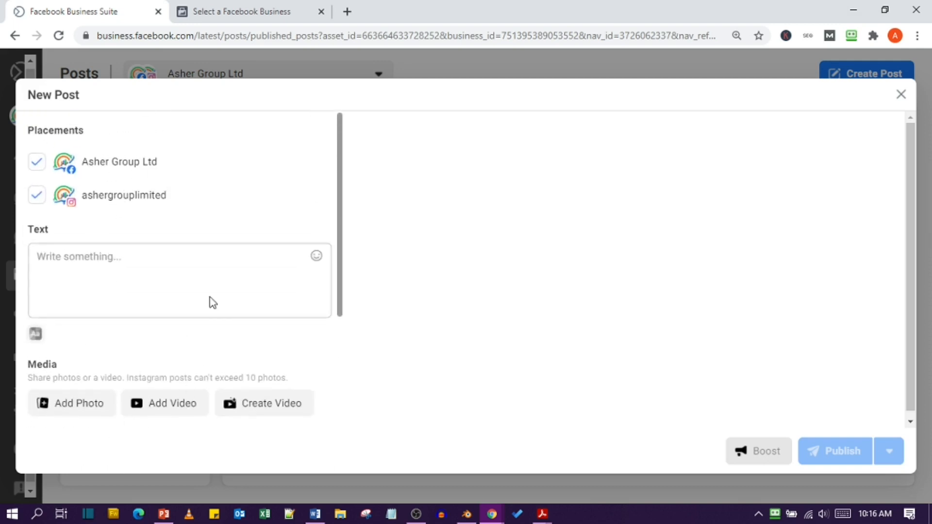
pyautogui.scroll(-3)
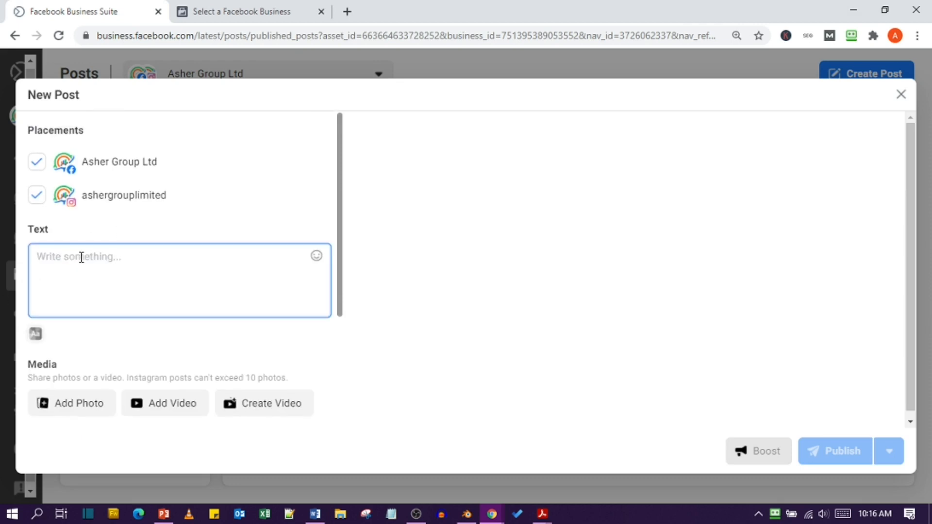
pyautogui.write('You')
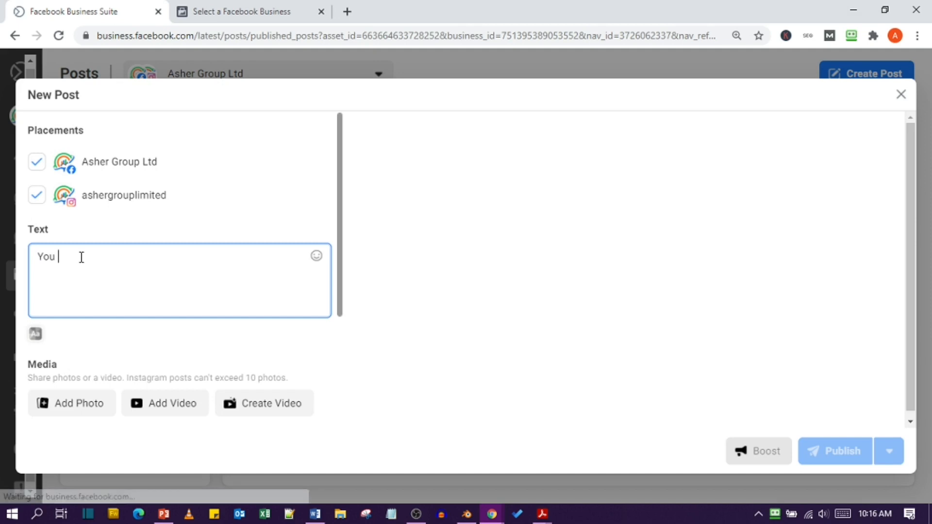
pyautogui.write('Web')
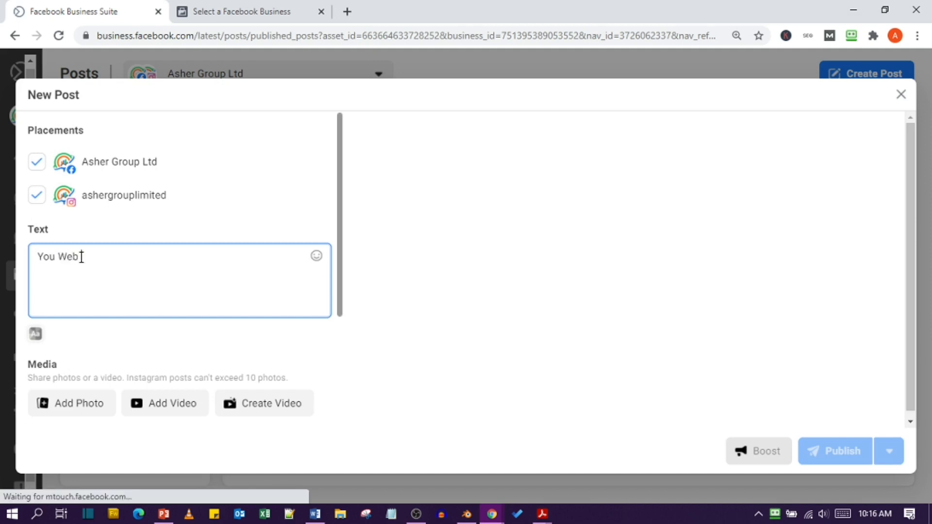
pyautogui.write('s')
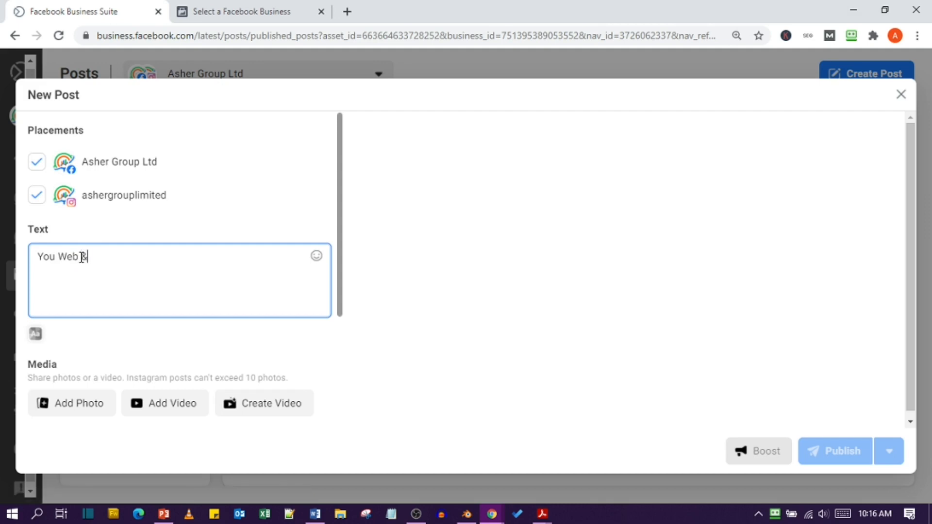
pyautogui.write('SEO')
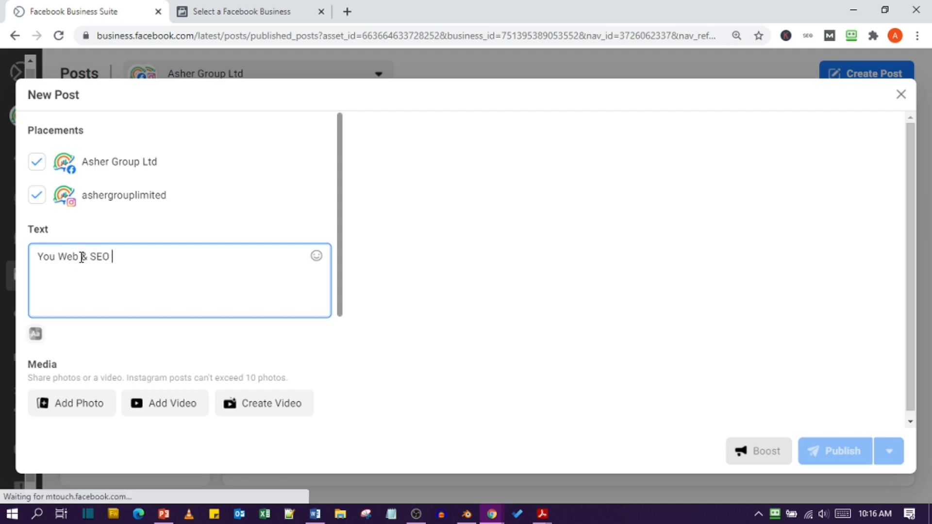
pyautogui.write('Paner')
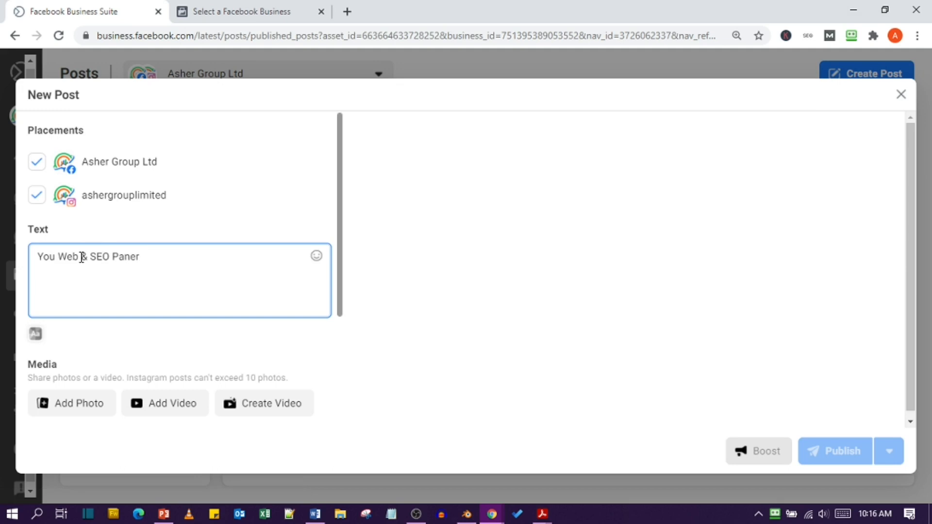
pyautogui.press('Backspace')
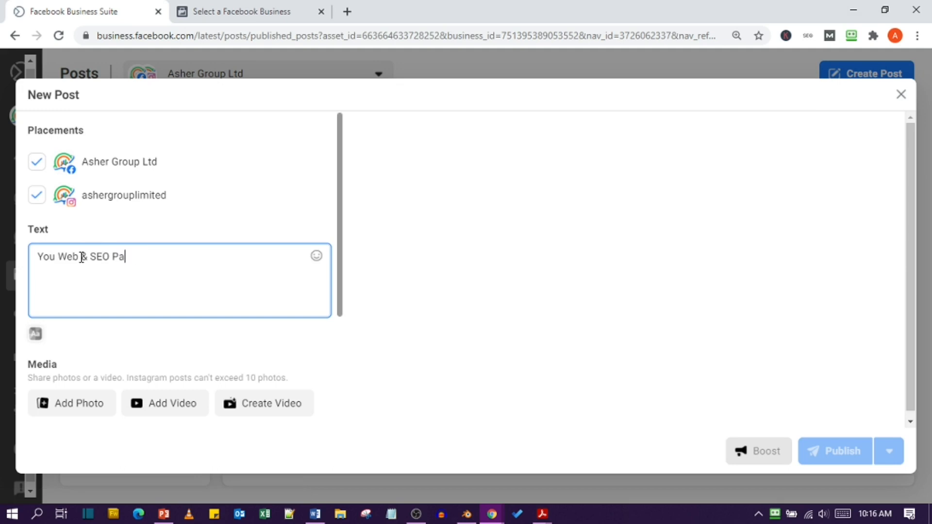
pyautogui.write('rtn')
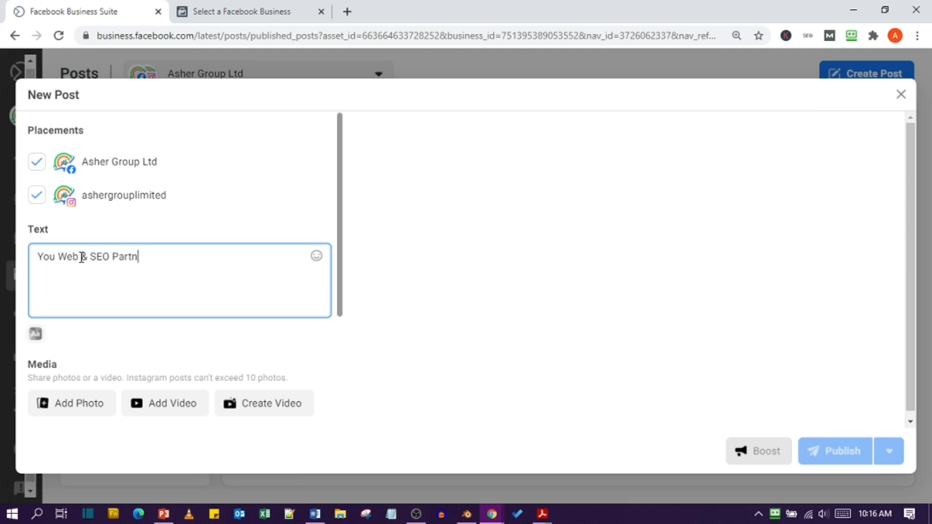
pyautogui.write('er')
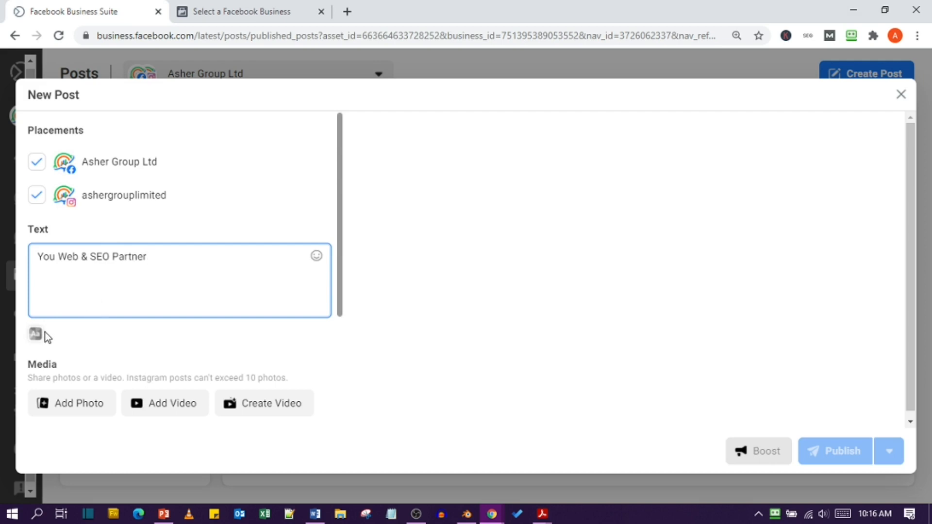
pyautogui.click(71, 266)
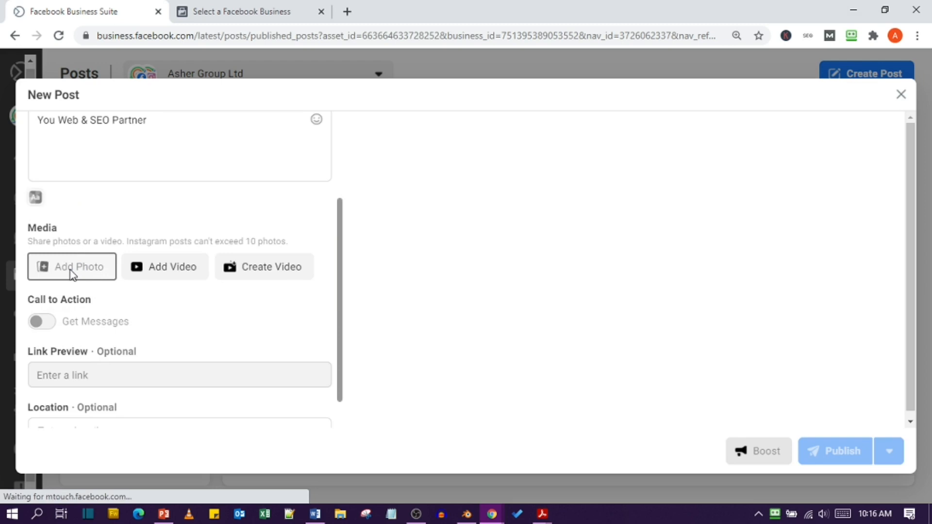
# Step: Attach the JPG image from the Downloads folder to the new post
pyautogui.click(72, 267)
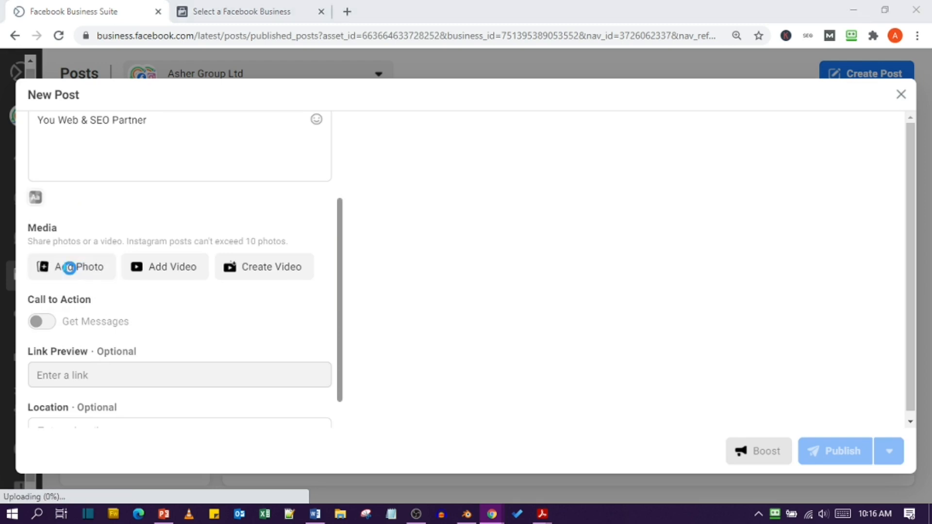
pyautogui.click(72, 267)
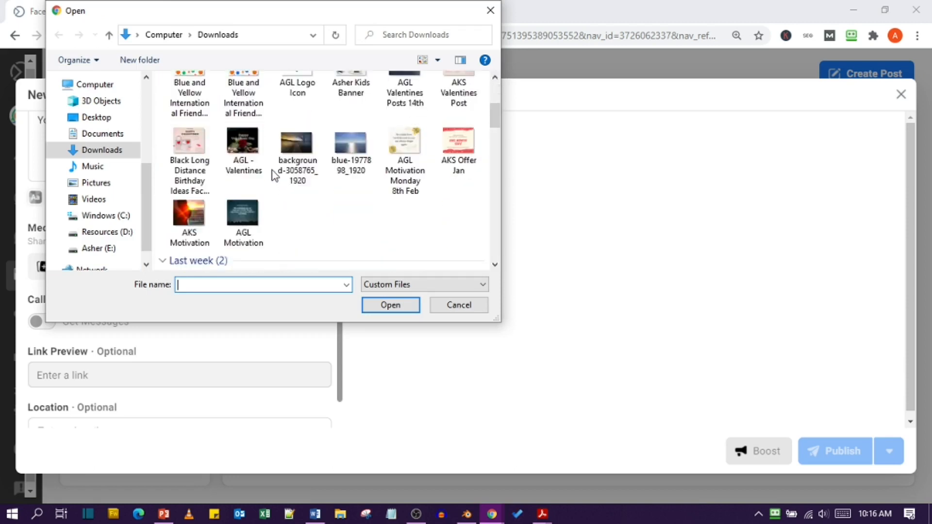
pyautogui.scroll(-3)
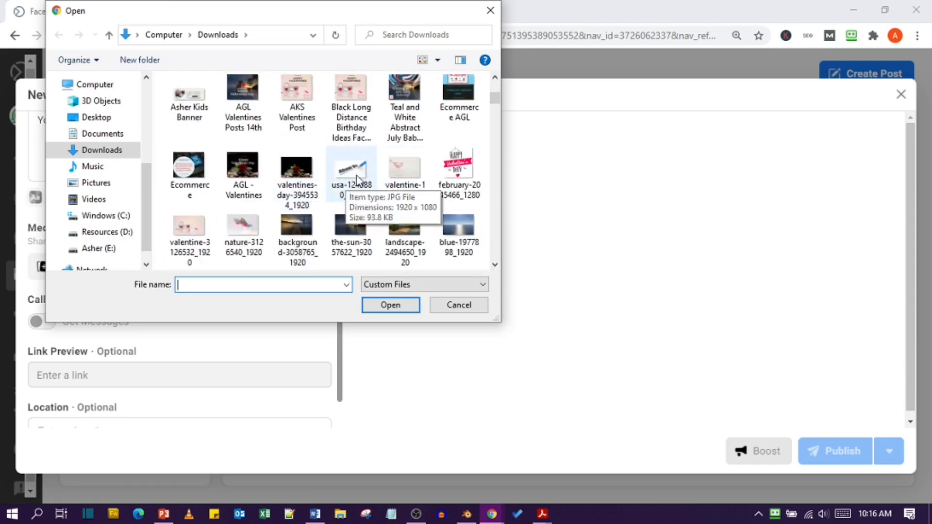
pyautogui.click(458, 305)
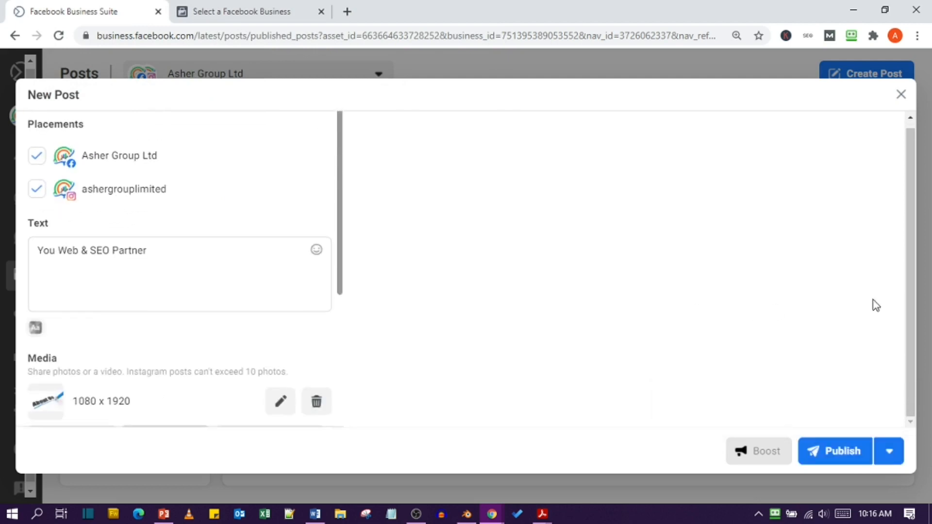
pyautogui.click(834, 450)
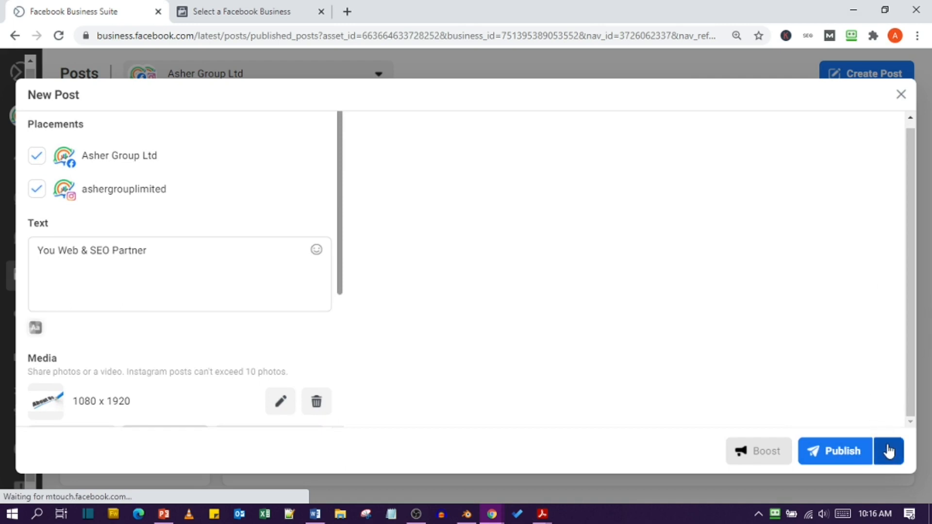
pyautogui.click(887, 450)
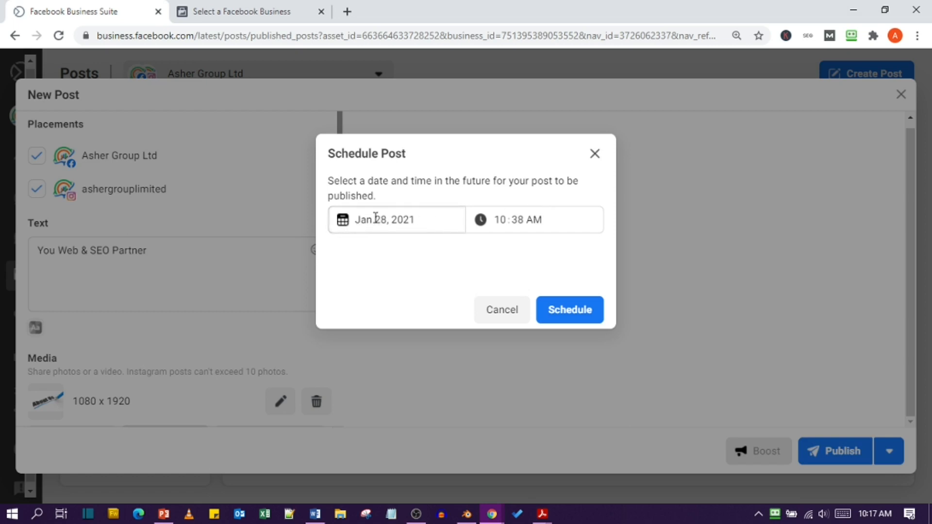
pyautogui.click(397, 219)
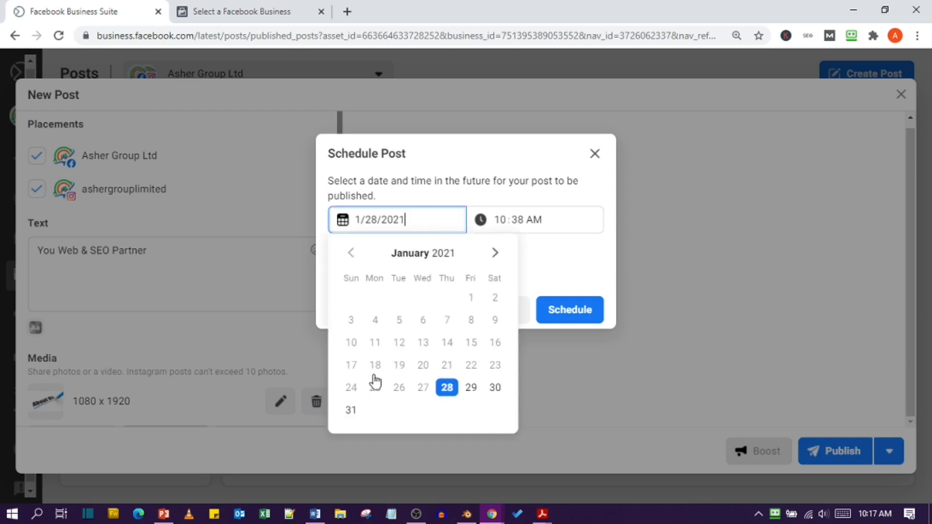
pyautogui.click(495, 252)
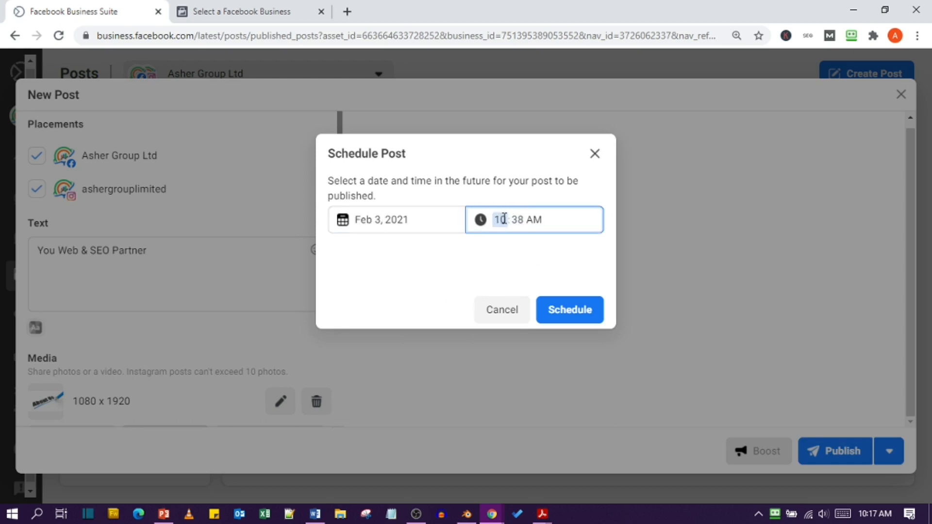
pyautogui.write('06')
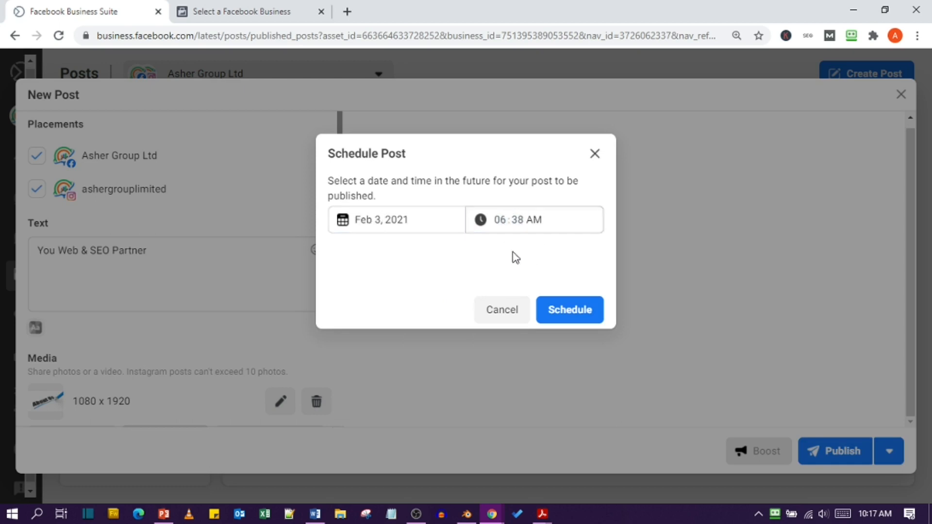
pyautogui.click(501, 309)
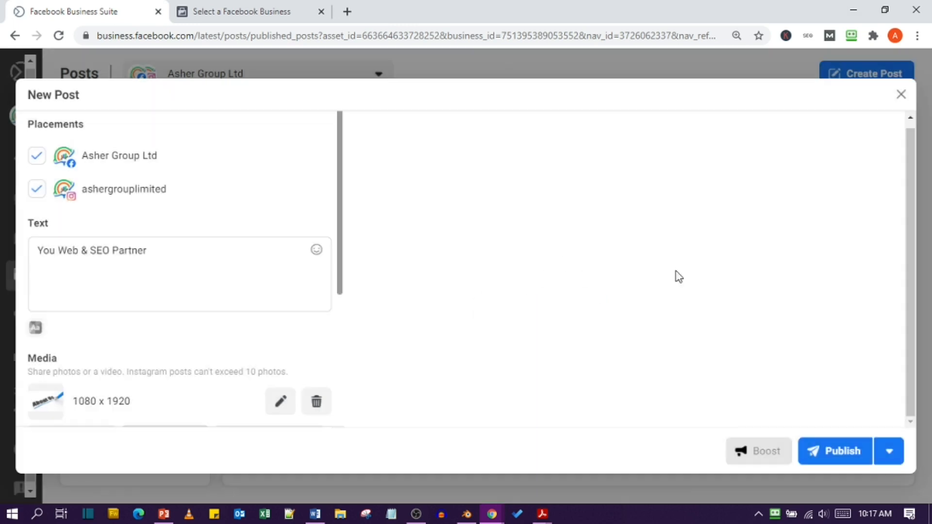
# Step: Close the New Post composer and confirm Cancel Post to discard the draft
pyautogui.click(900, 95)
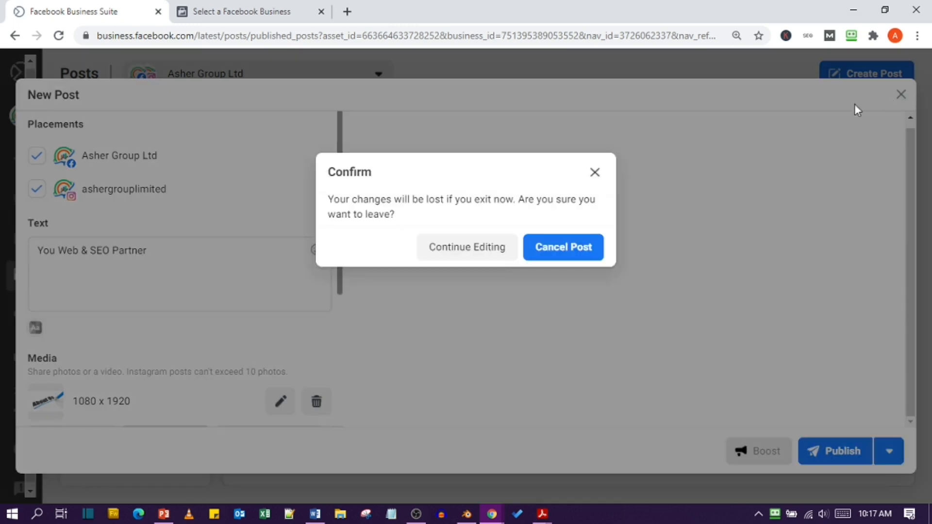
pyautogui.click(562, 247)
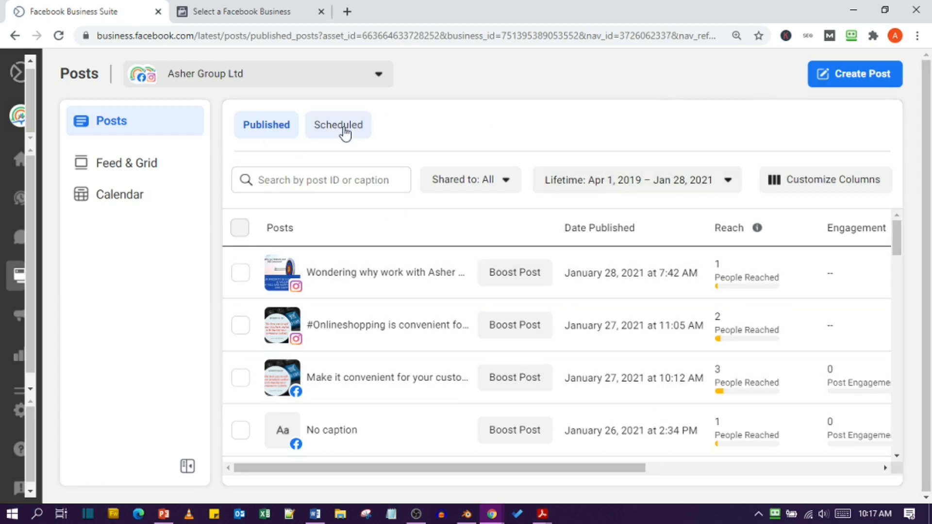
pyautogui.click(266, 125)
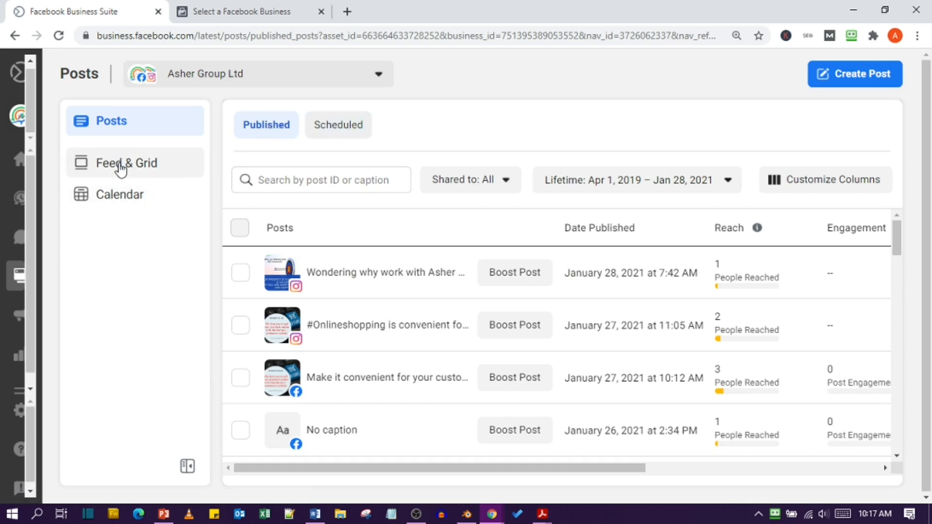
# Step: Switch to Feed & Grid to preview the Facebook page and Instagram feeds
pyautogui.click(127, 162)
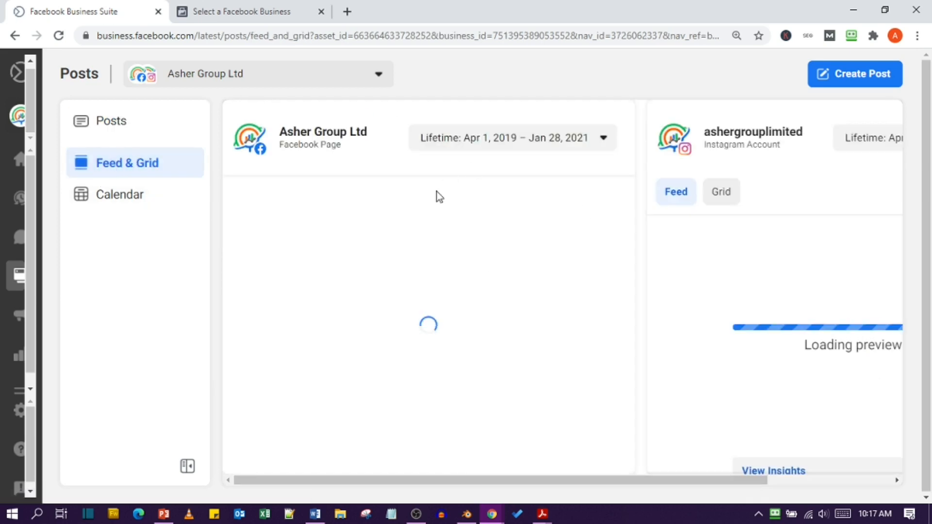
pyautogui.moveTo(480, 265)
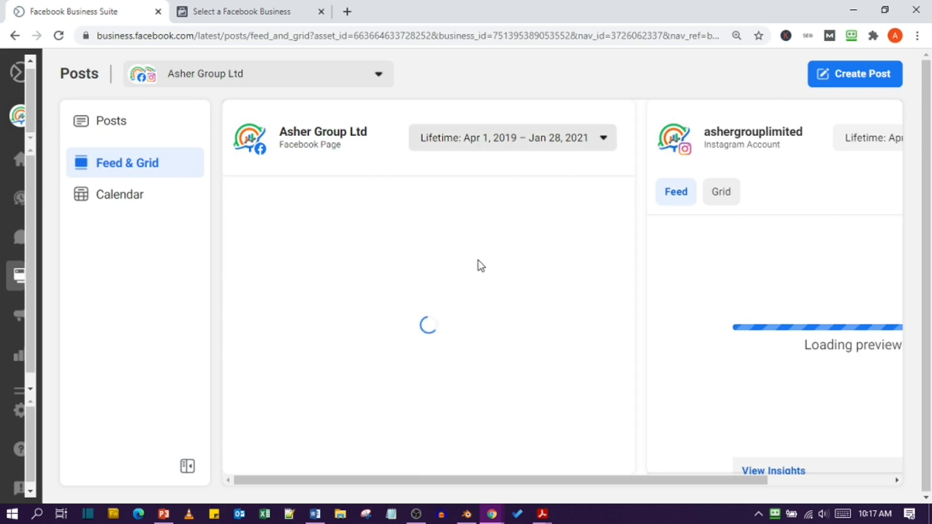
pyautogui.moveTo(868, 219)
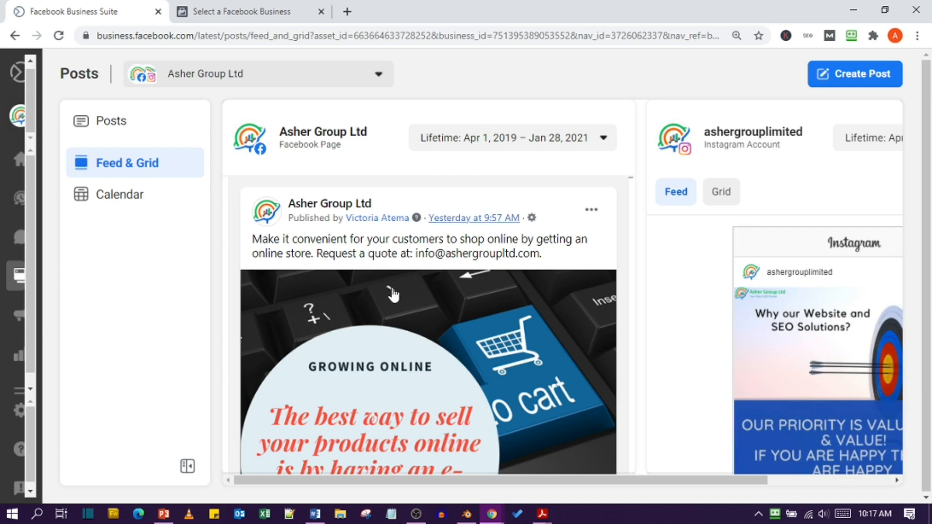
pyautogui.scroll(-3)
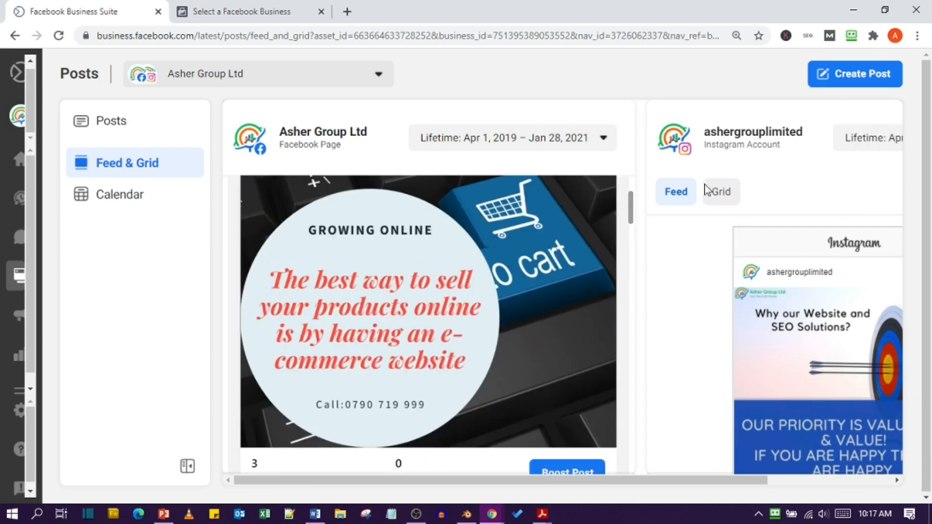
# Step: Open the posts Calendar, check the January 2021 month view, then return to week view
pyautogui.click(119, 194)
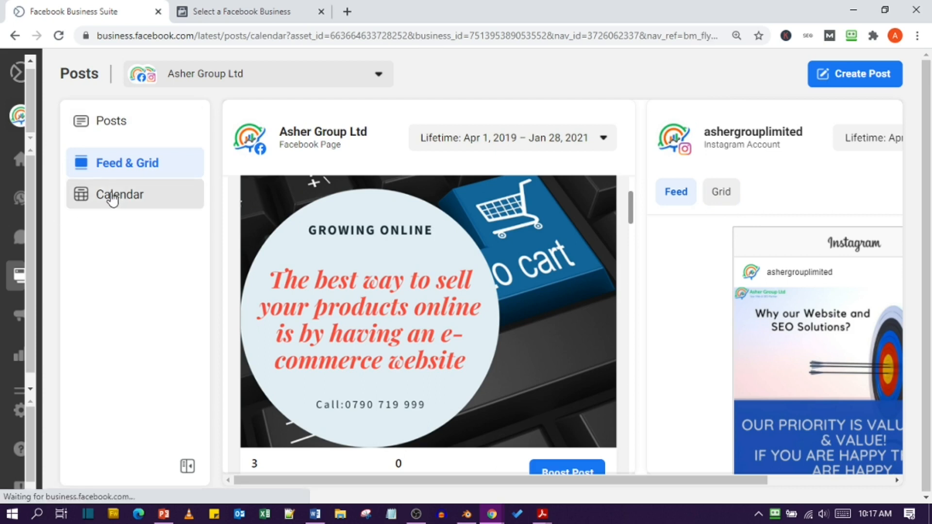
pyautogui.click(120, 195)
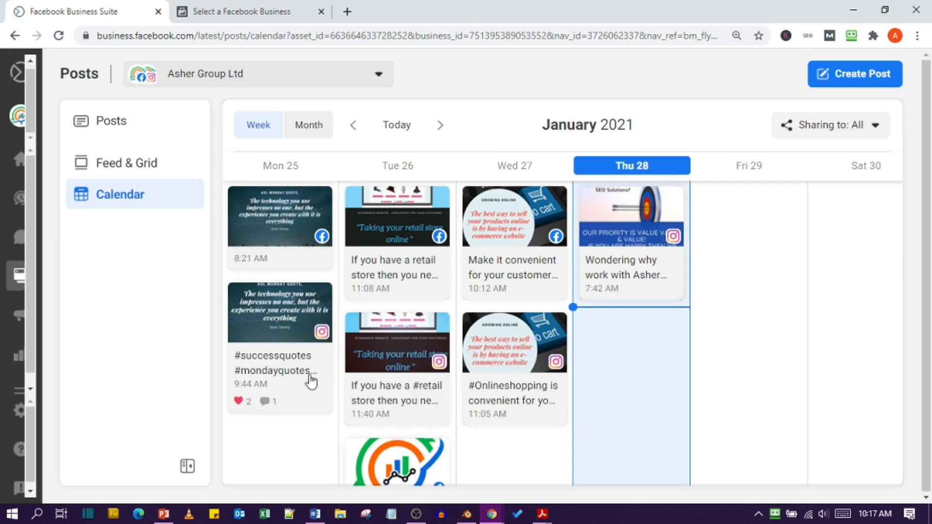
pyautogui.scroll(-3)
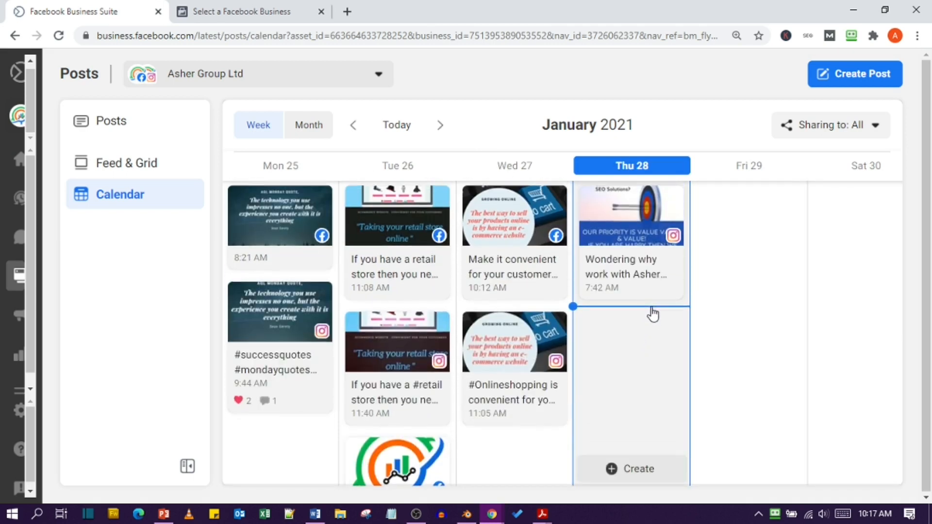
pyautogui.scroll(-3)
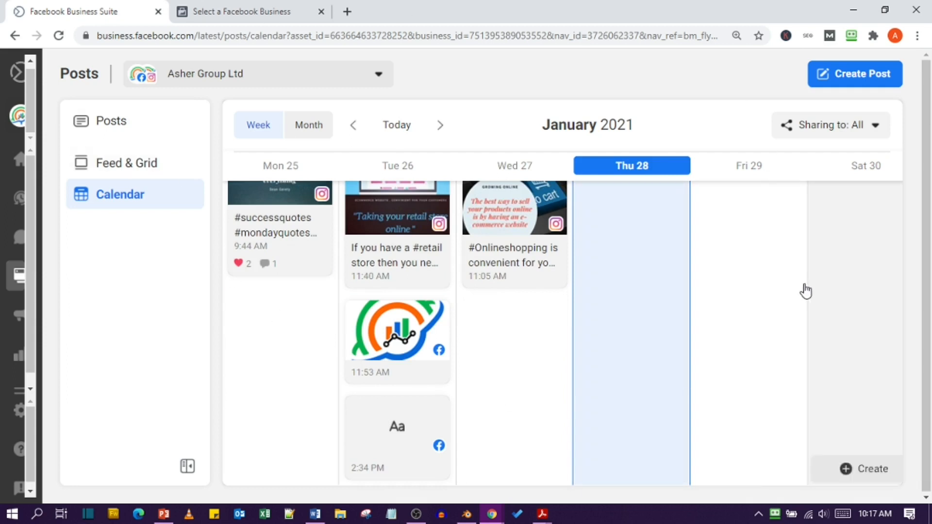
pyautogui.moveTo(816, 128)
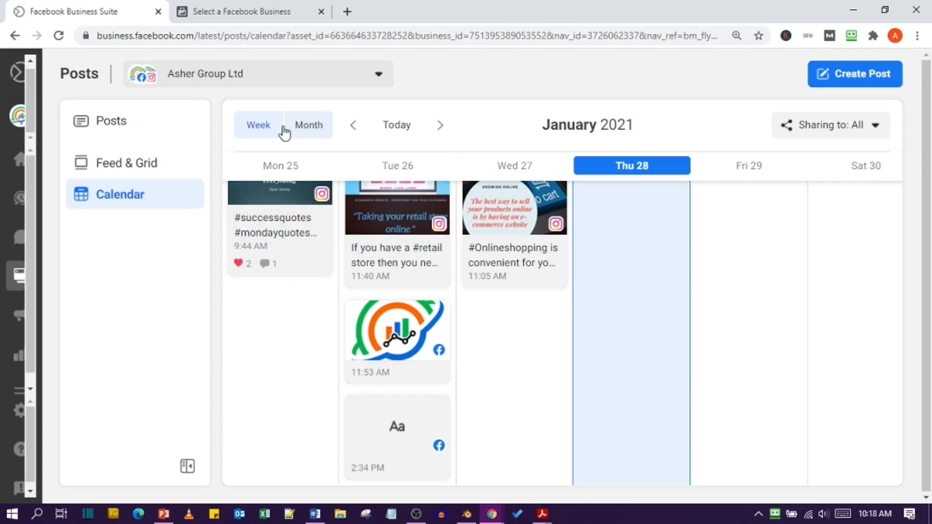
pyautogui.click(309, 125)
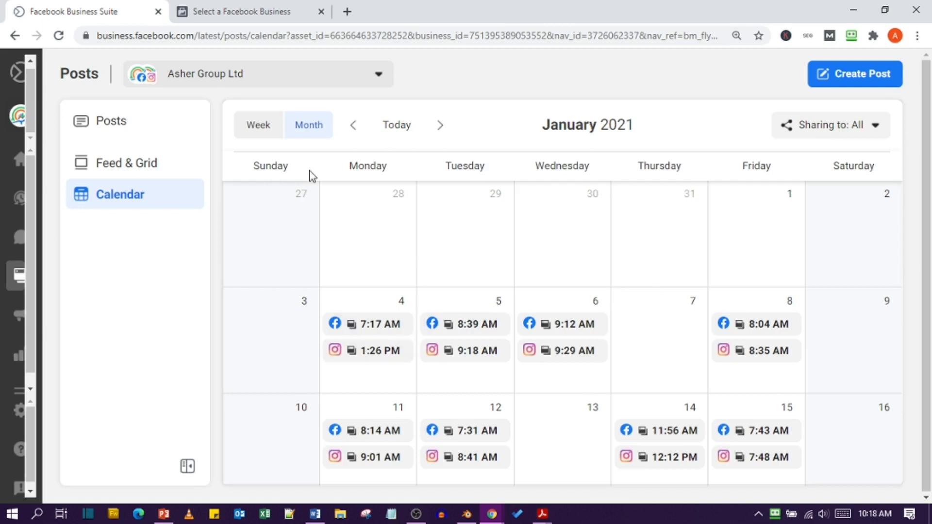
pyautogui.moveTo(34, 300)
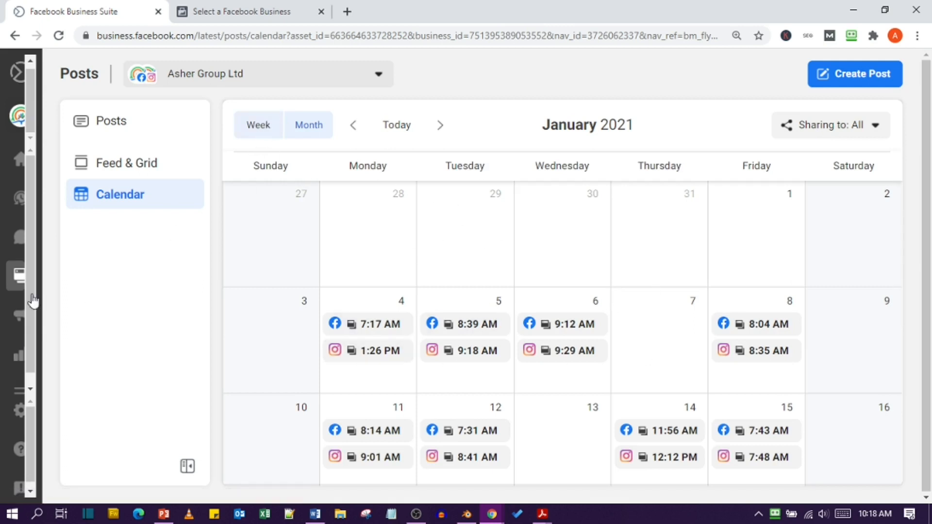
pyautogui.click(257, 125)
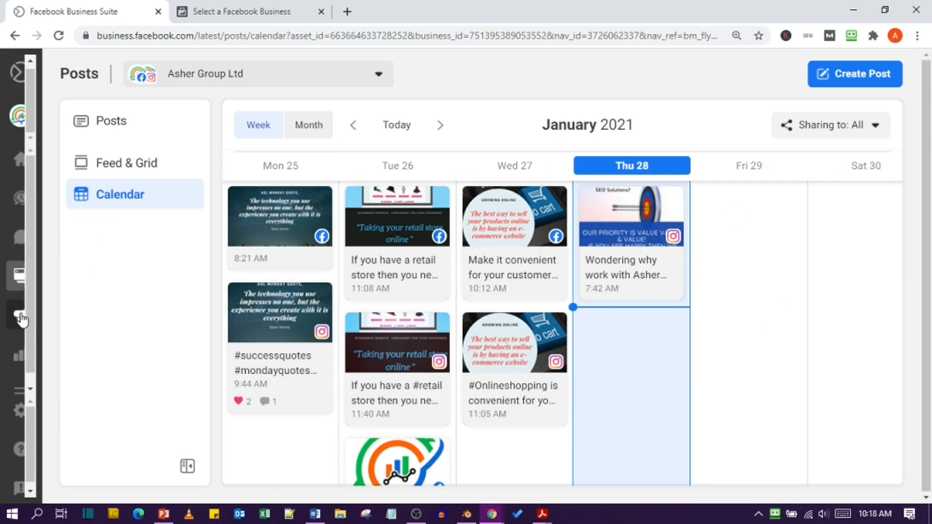
pyautogui.moveTo(87, 235)
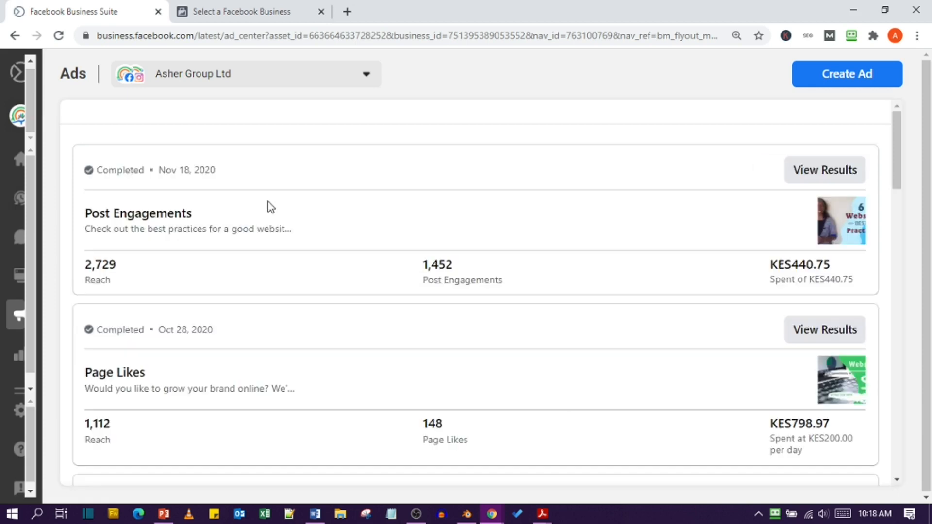
pyautogui.moveTo(232, 189)
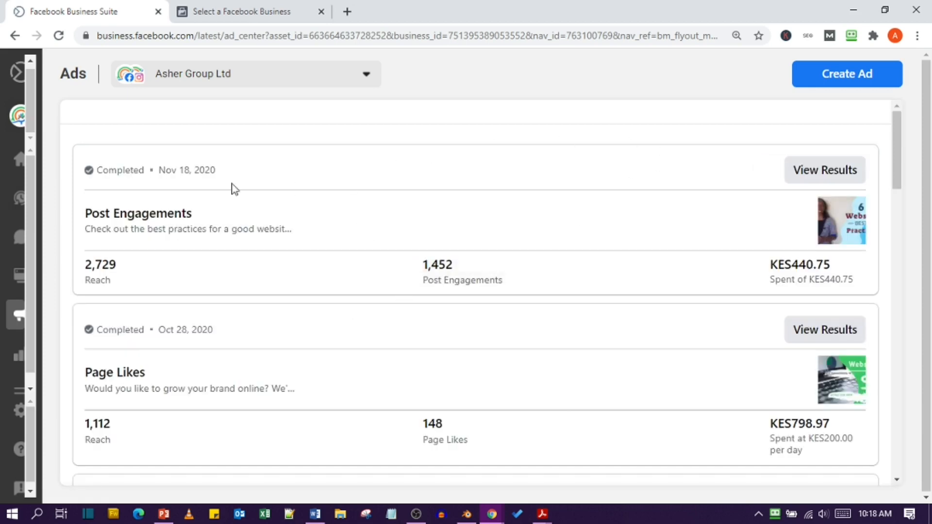
# Step: Scroll through completed ads such as Post Engagements, Page Likes and Link Clicks
pyautogui.scroll(-3)
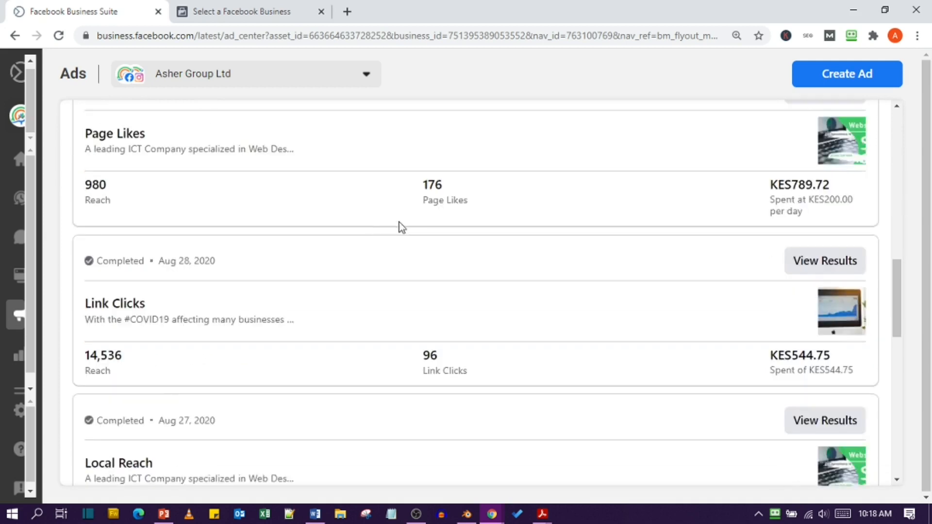
pyautogui.scroll(3)
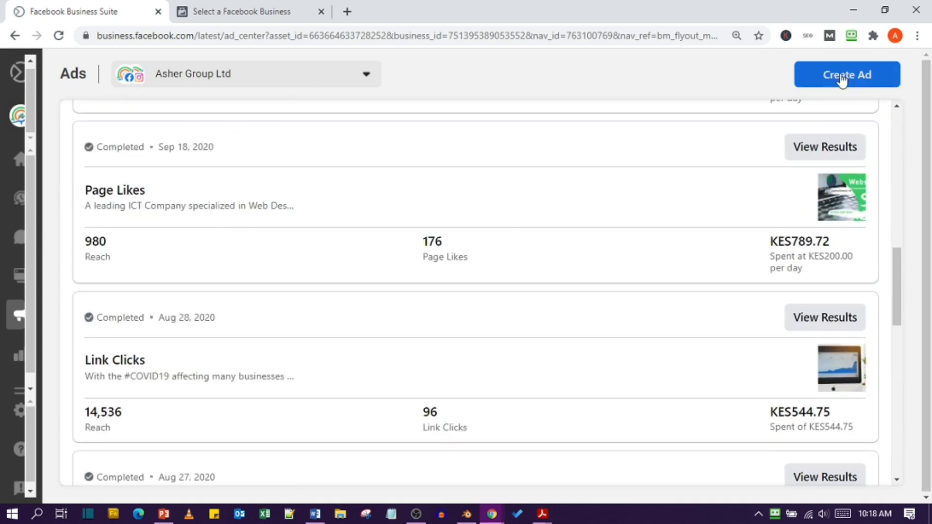
# Step: Open Create Ad and scroll through options like Boost a Post and Get More Leads
pyautogui.click(847, 74)
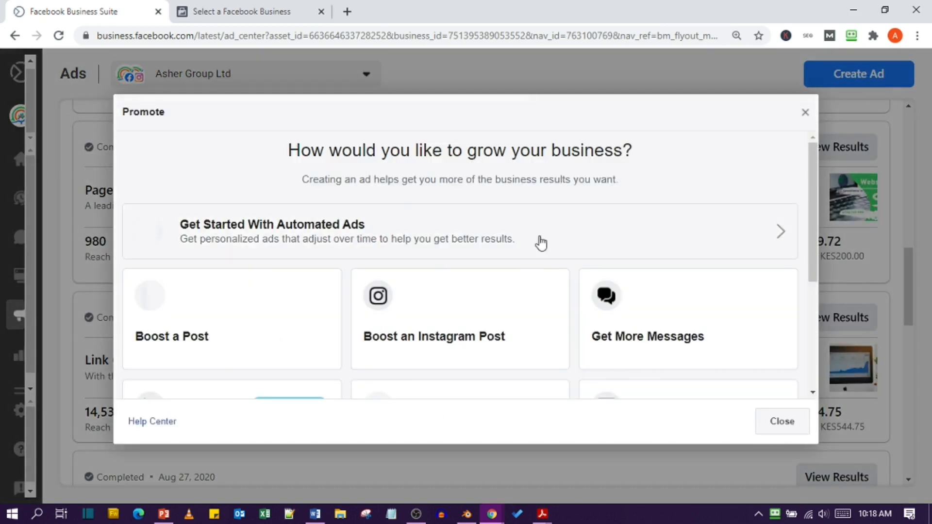
pyautogui.scroll(-3)
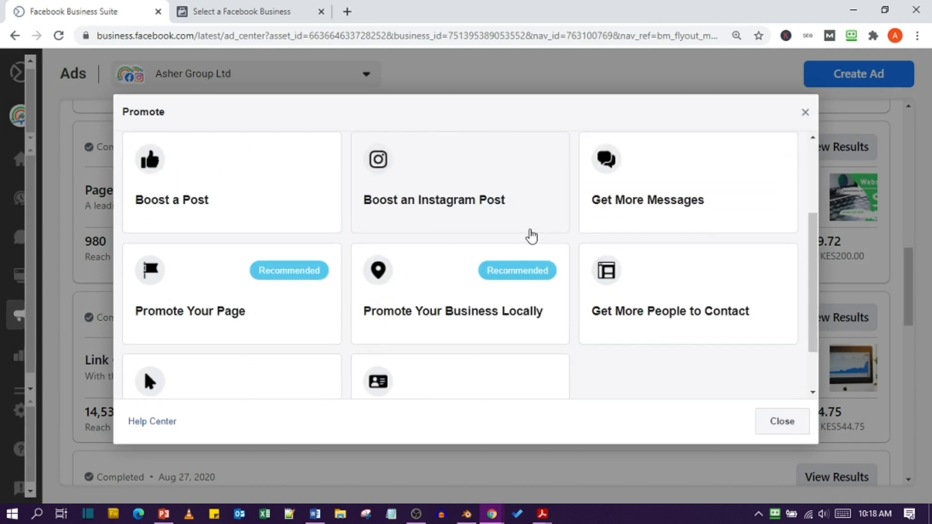
pyautogui.moveTo(119, 258)
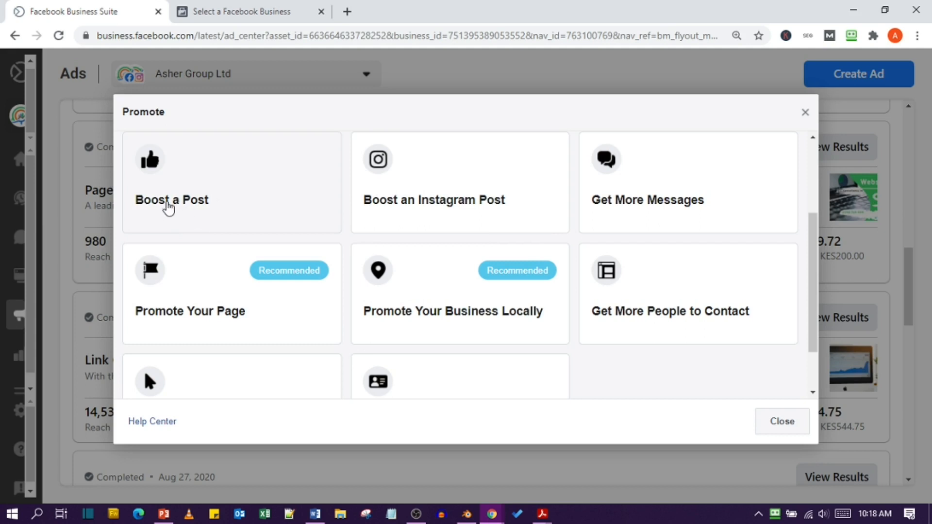
pyautogui.moveTo(446, 177)
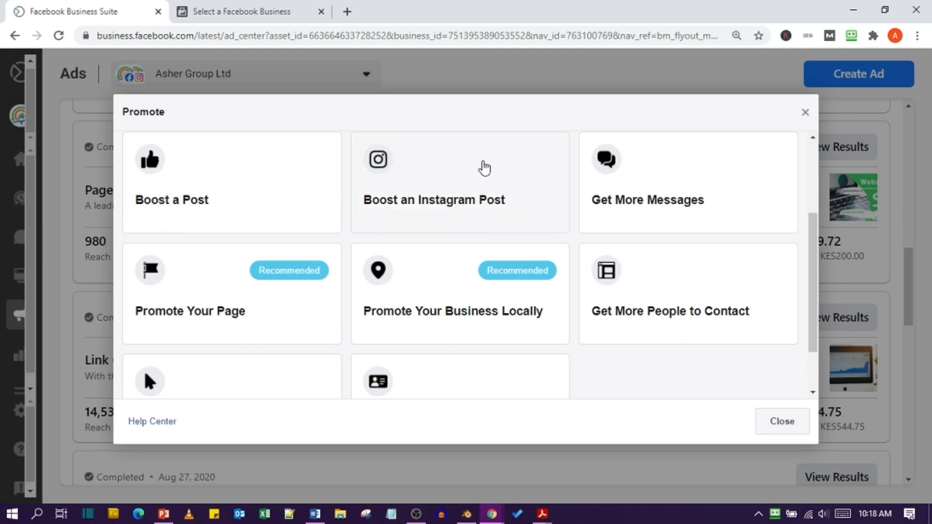
pyautogui.moveTo(694, 164)
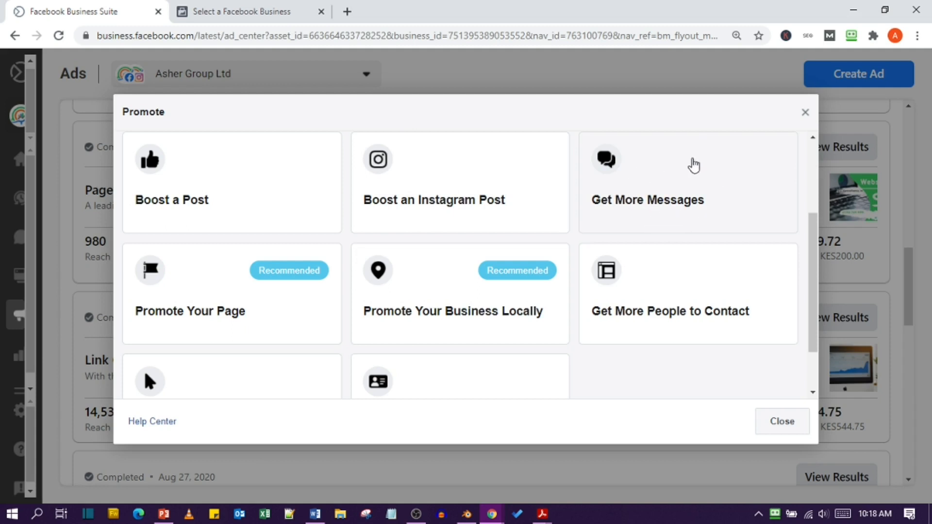
pyautogui.moveTo(323, 270)
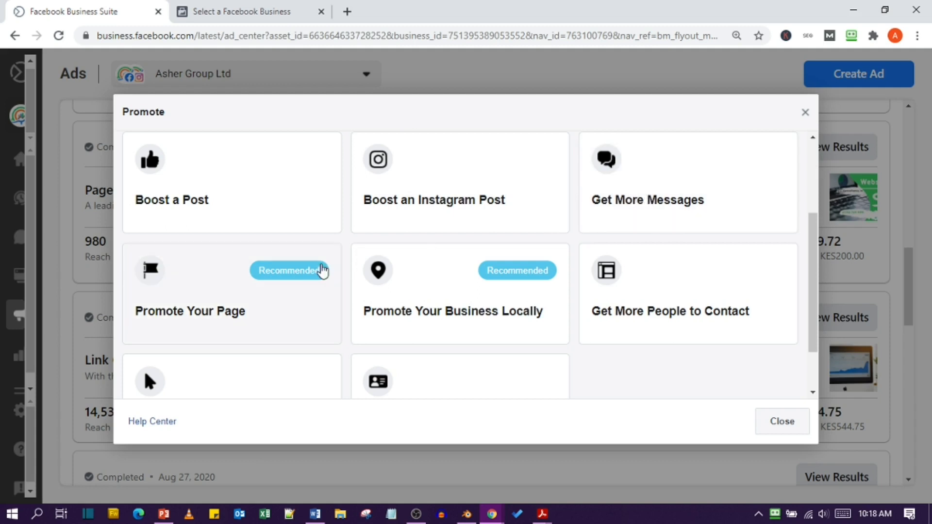
pyautogui.scroll(-3)
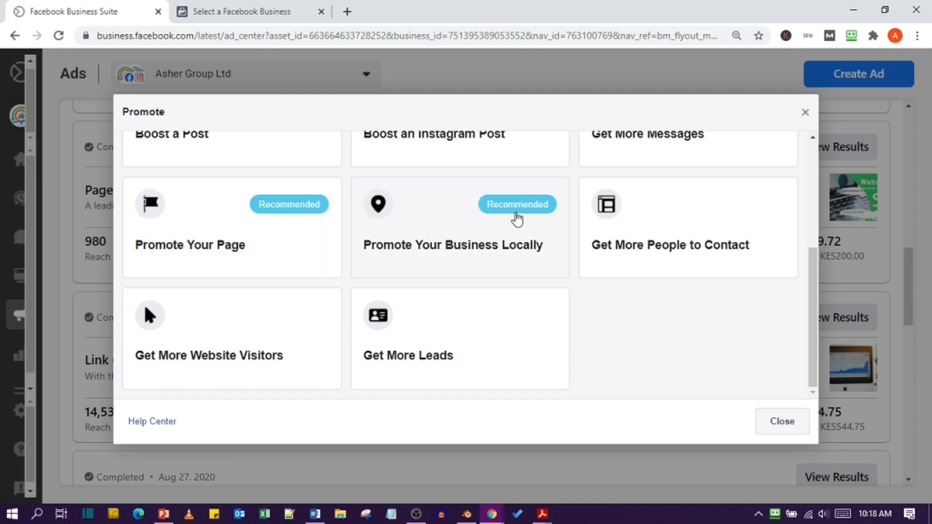
pyautogui.moveTo(699, 208)
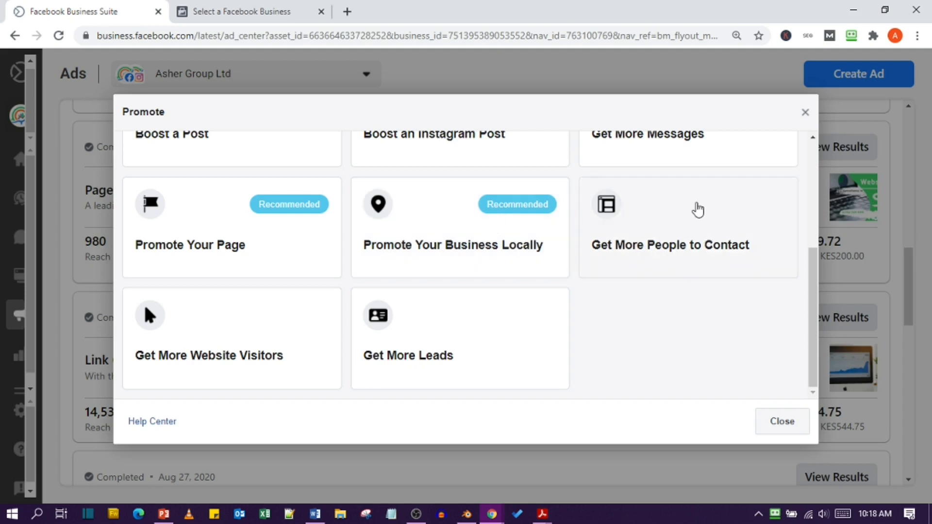
pyautogui.moveTo(689, 242)
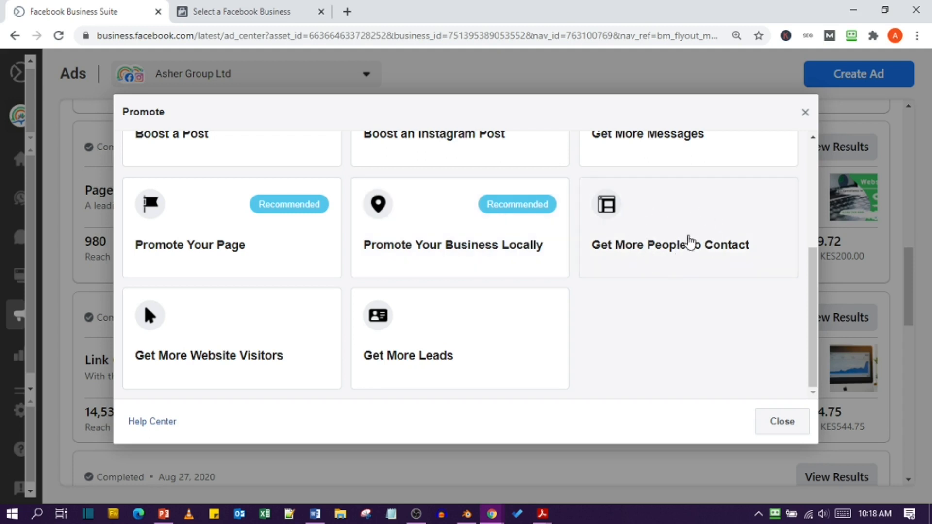
pyautogui.moveTo(687, 238)
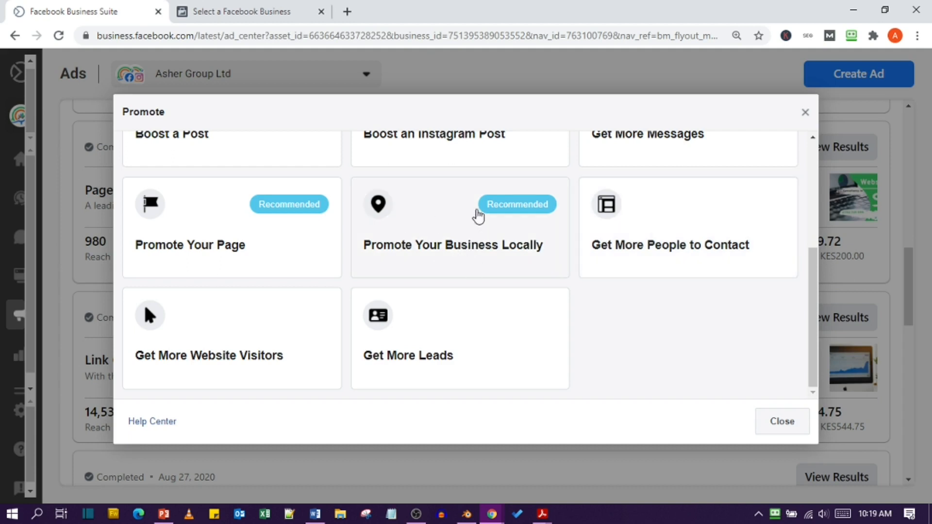
pyautogui.moveTo(678, 246)
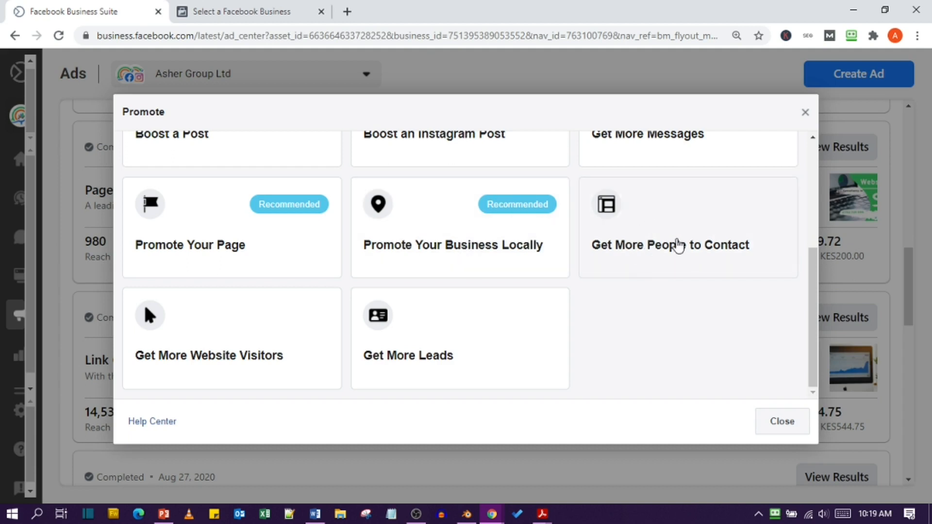
pyautogui.moveTo(201, 342)
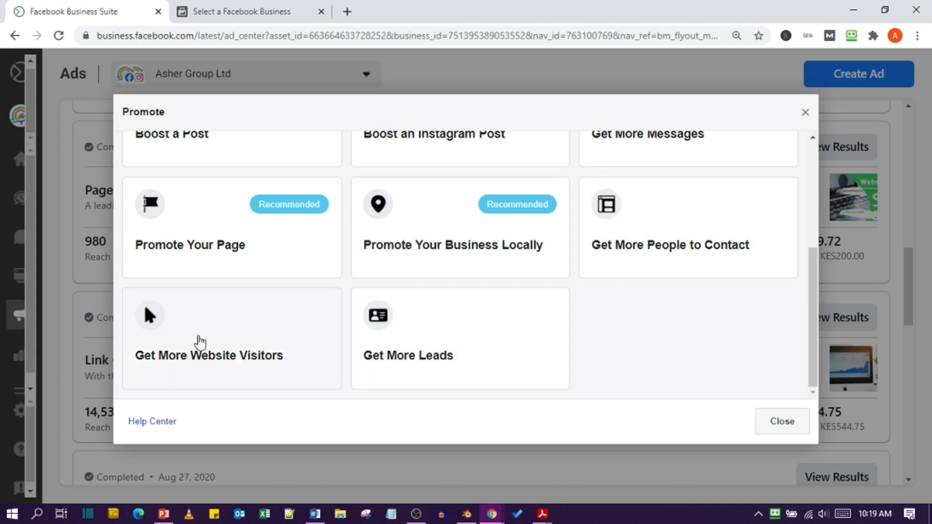
pyautogui.moveTo(207, 345)
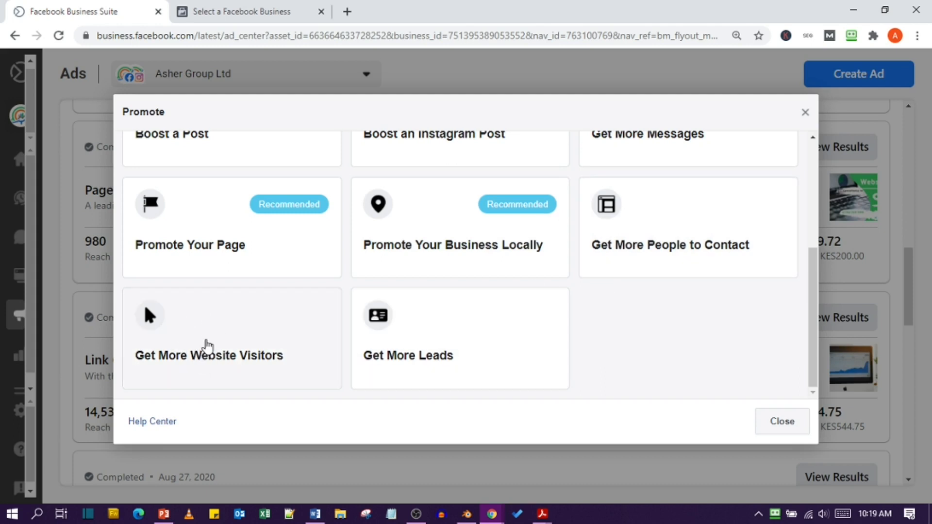
pyautogui.moveTo(215, 330)
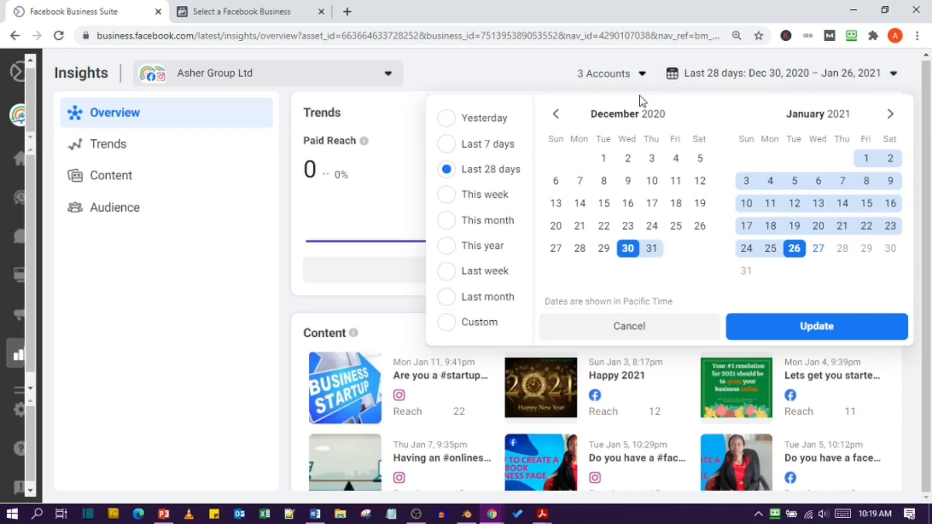
pyautogui.moveTo(481, 75)
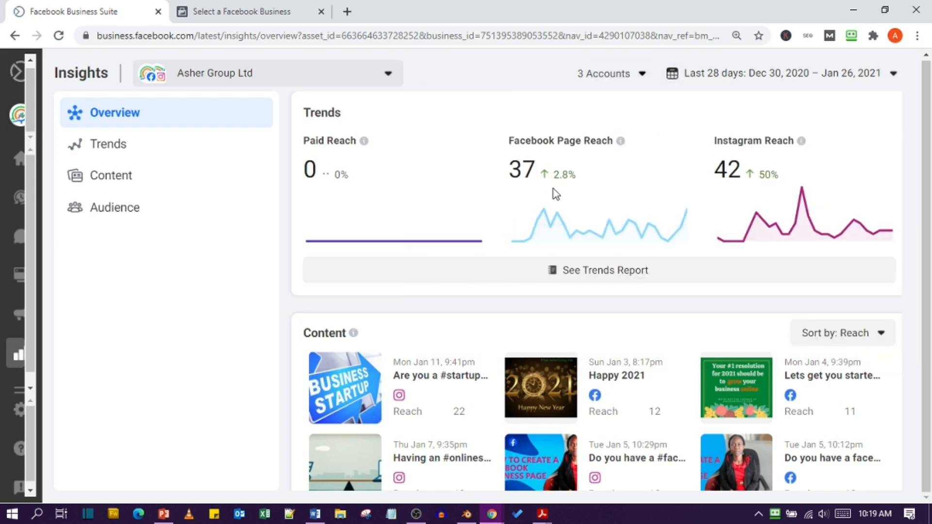
# Step: Scroll the Insights overview past reach trends, top content and audience for 28 days
pyautogui.scroll(-3)
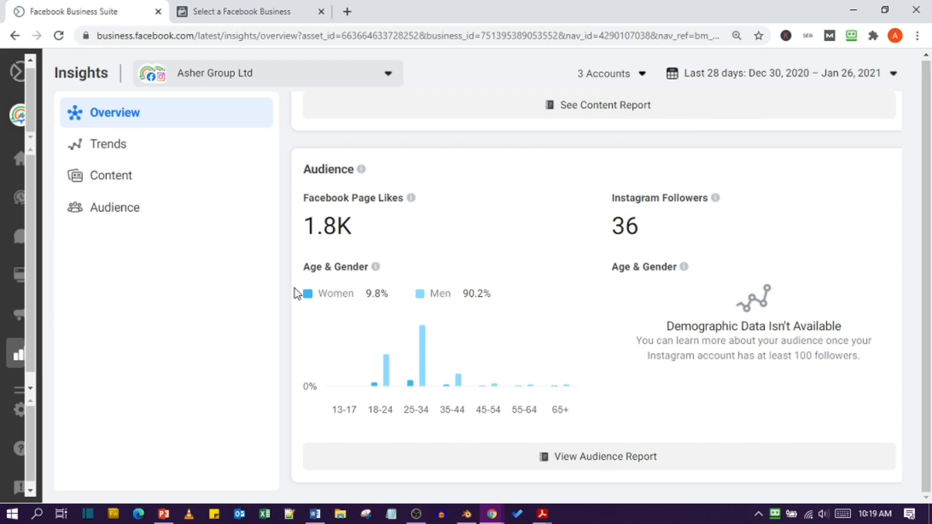
pyautogui.scroll(-3)
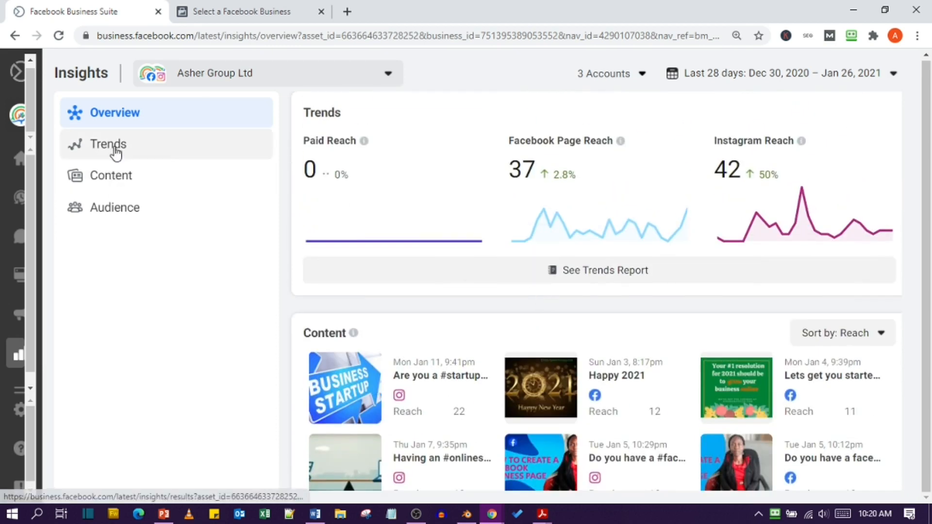
# Step: Review the detailed reach trends charts in Insights
pyautogui.click(107, 144)
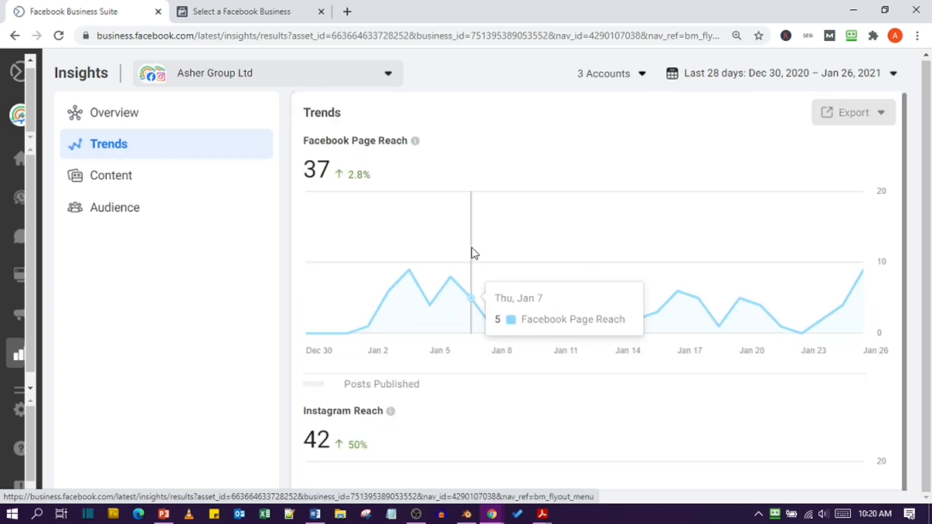
pyautogui.scroll(-3)
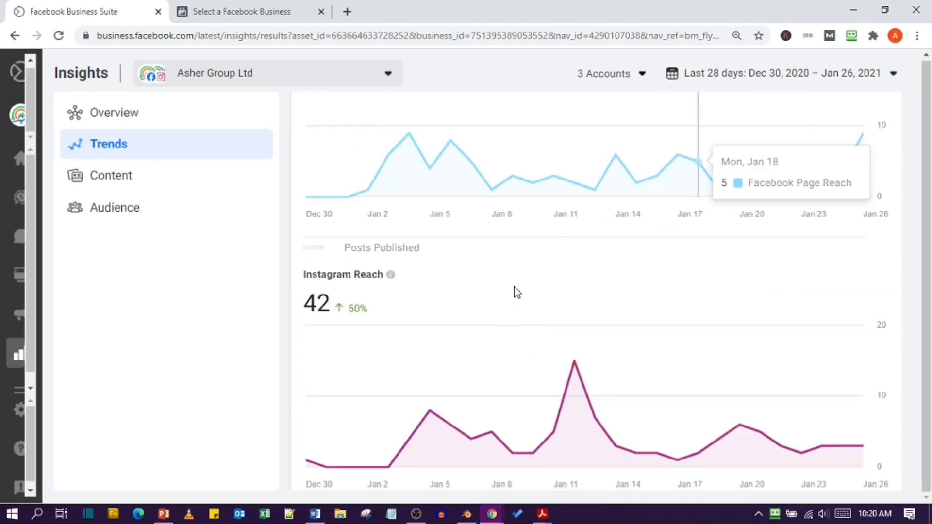
pyautogui.scroll(-3)
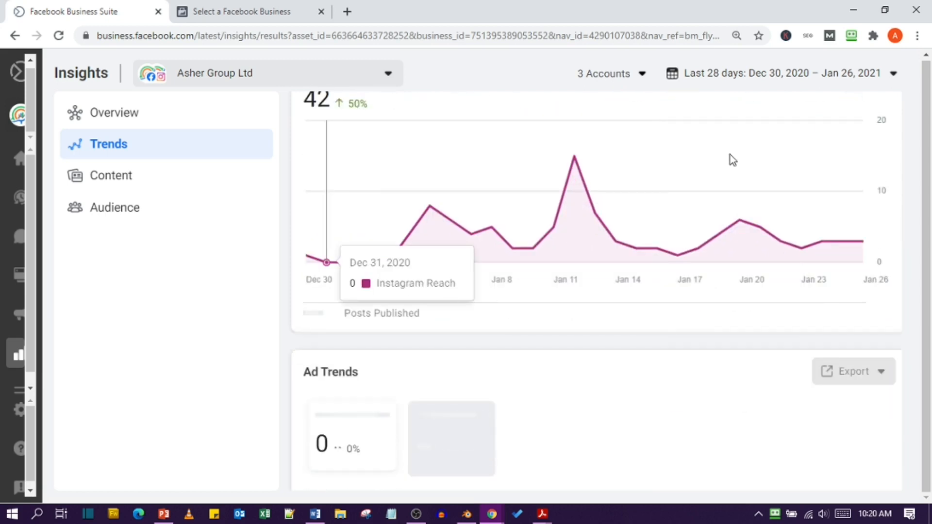
pyautogui.scroll(-3)
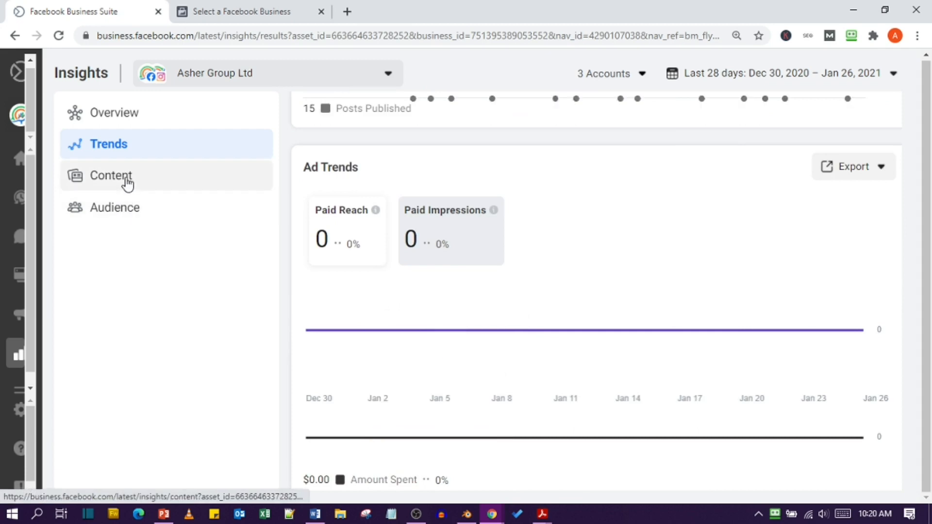
# Step: Show the Content insights with the Recent Content table sorted by reach
pyautogui.click(111, 175)
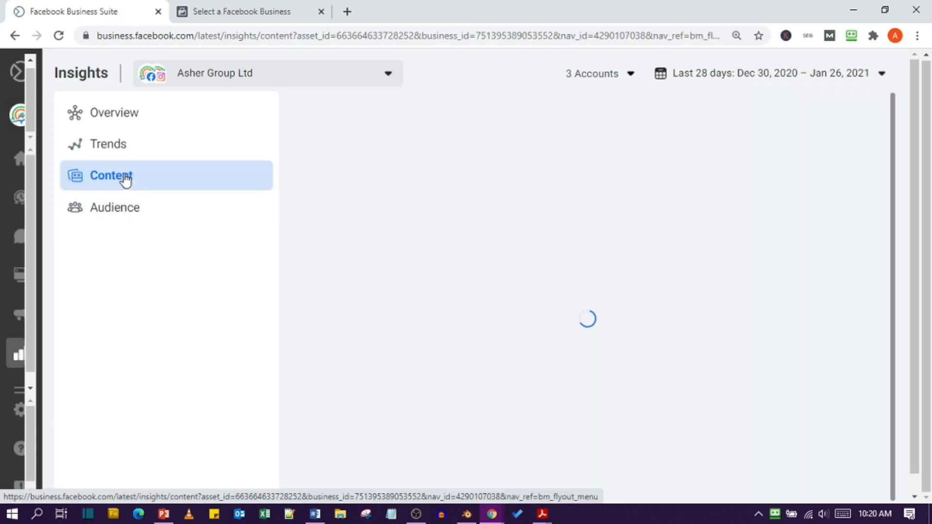
pyautogui.click(111, 175)
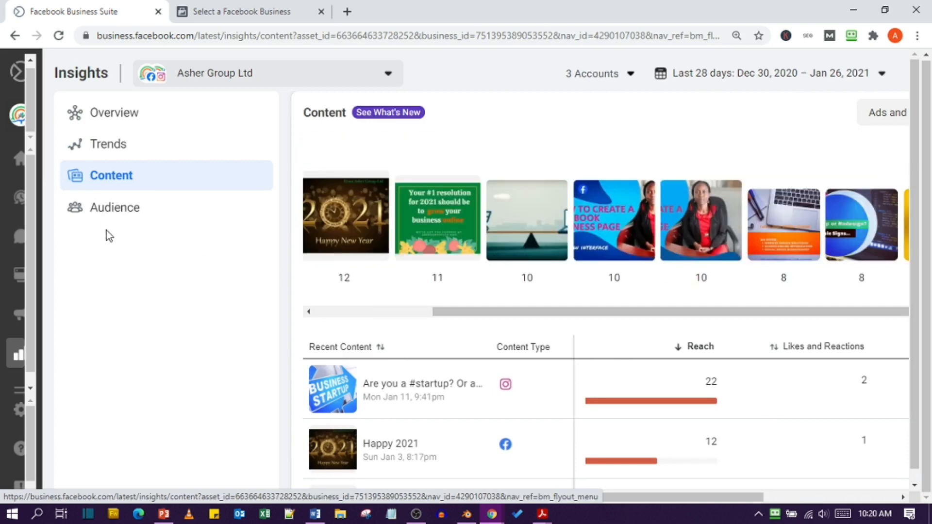
pyautogui.scroll(-3)
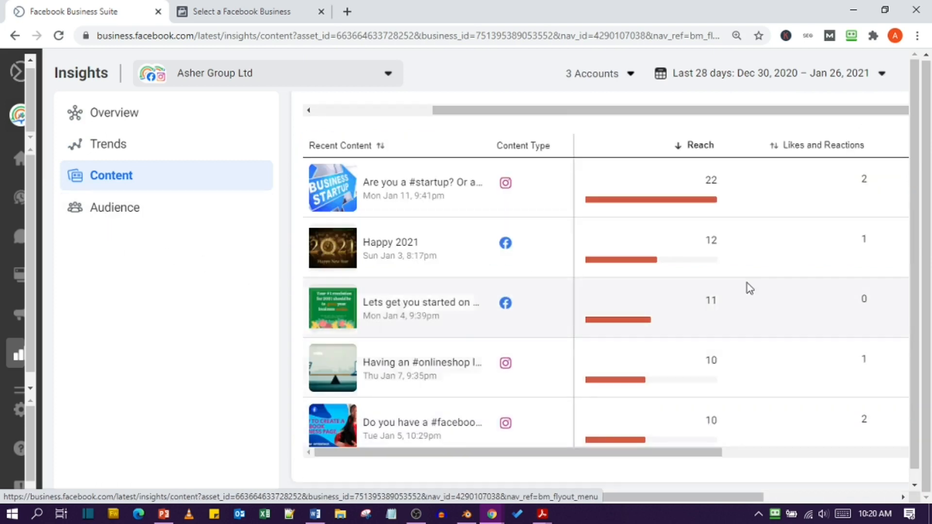
# Step: Review Audience insights: page likes, age and gender, top cities and countries led by Kenya
pyautogui.click(114, 208)
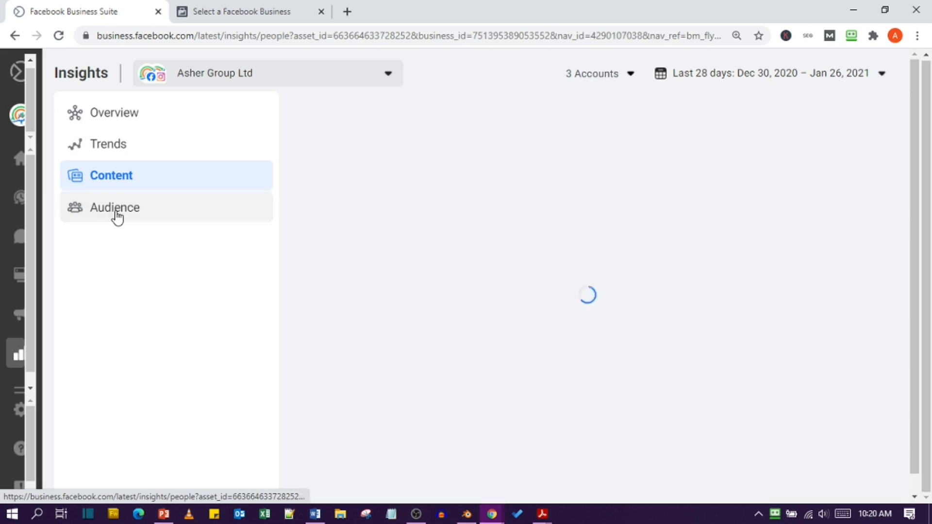
pyautogui.click(115, 207)
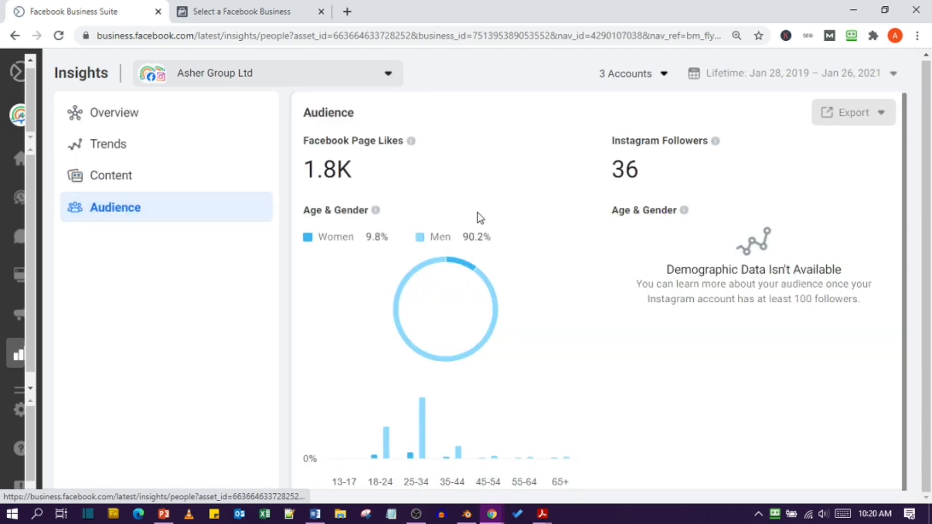
pyautogui.scroll(-3)
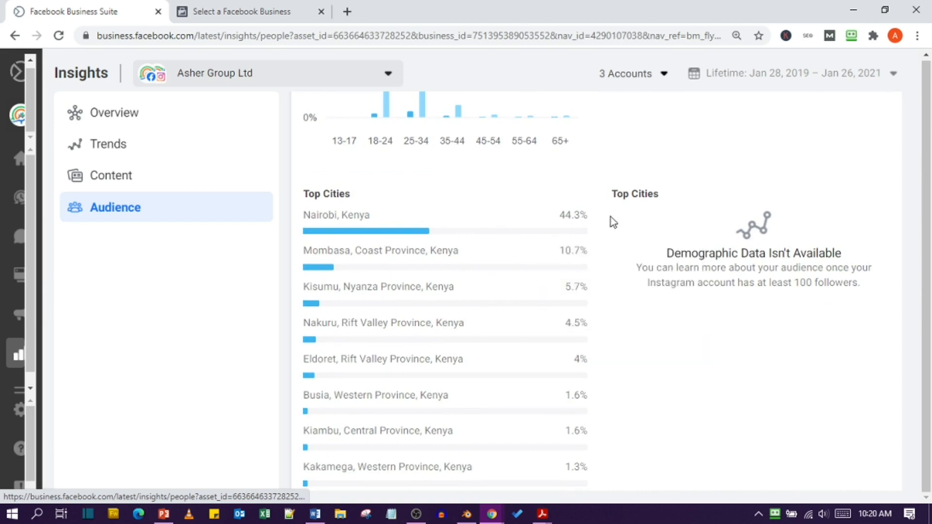
pyautogui.scroll(-3)
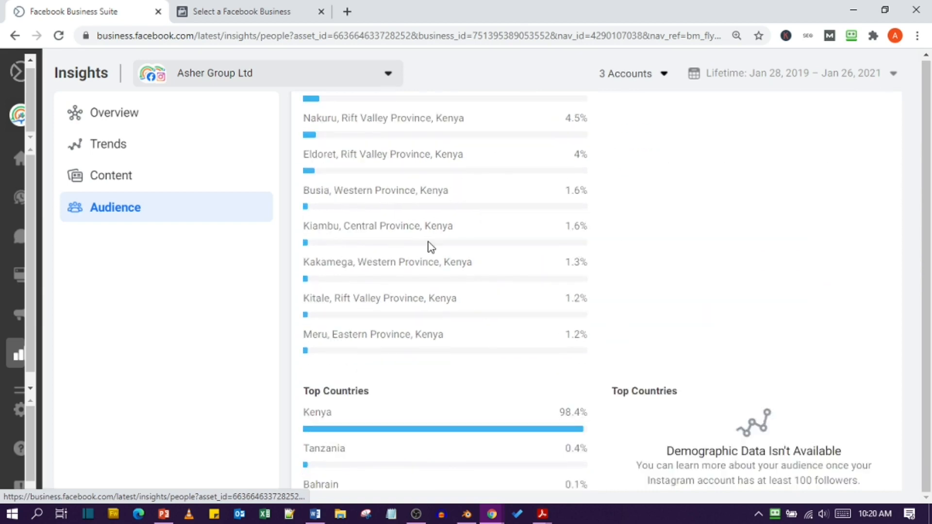
pyautogui.scroll(3)
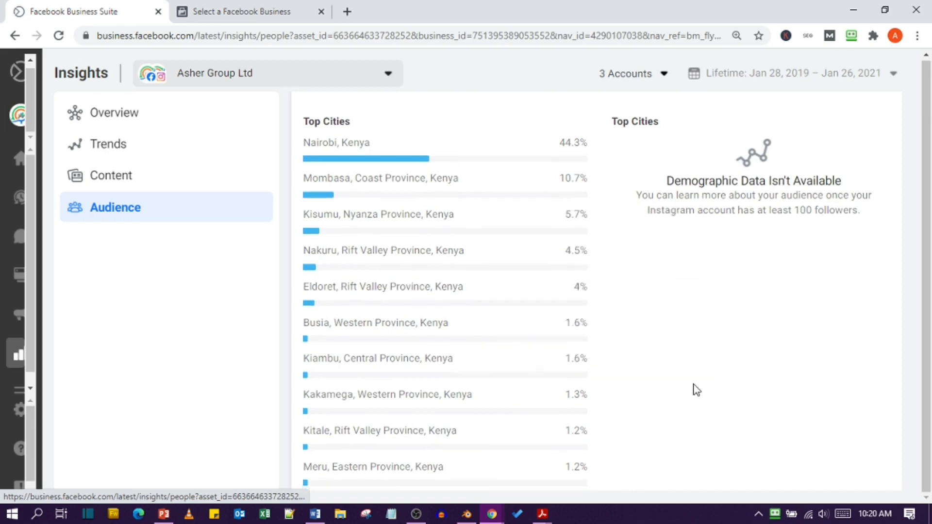
pyautogui.scroll(-3)
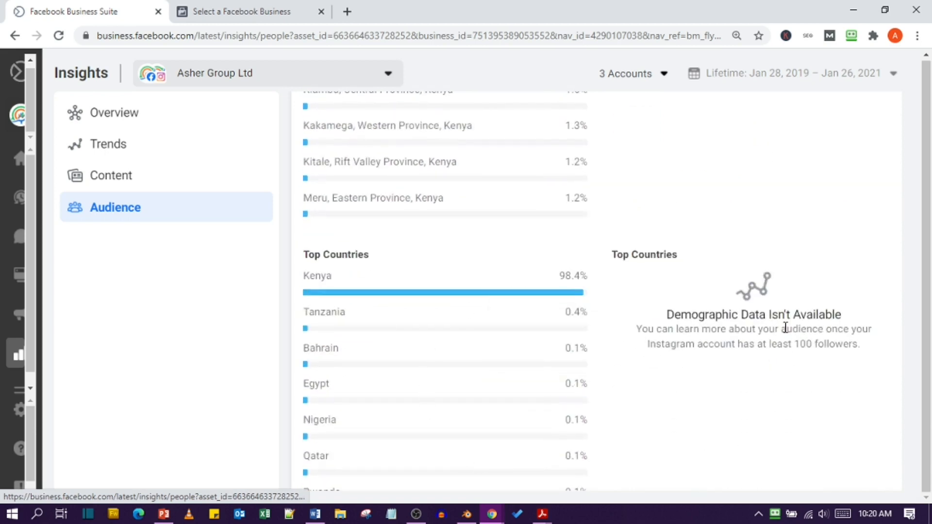
pyautogui.scroll(-3)
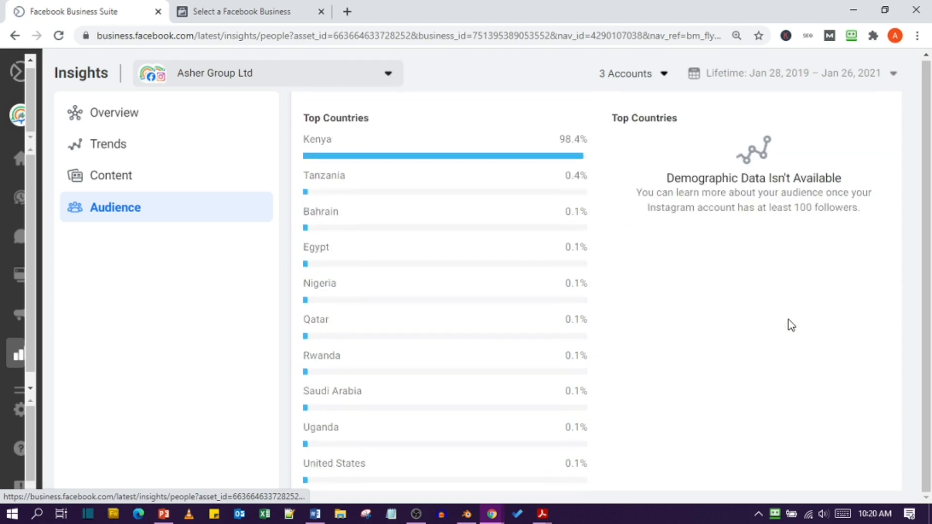
pyautogui.scroll(-3)
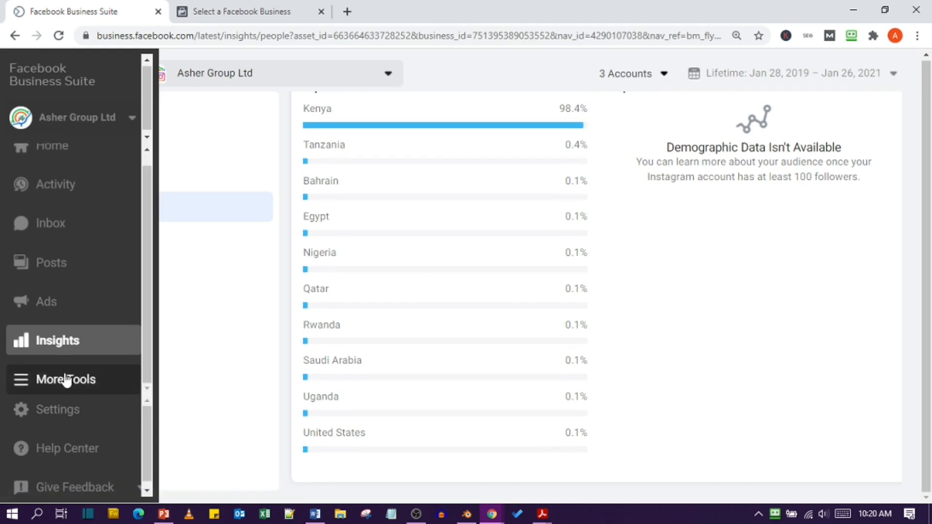
pyautogui.click(66, 379)
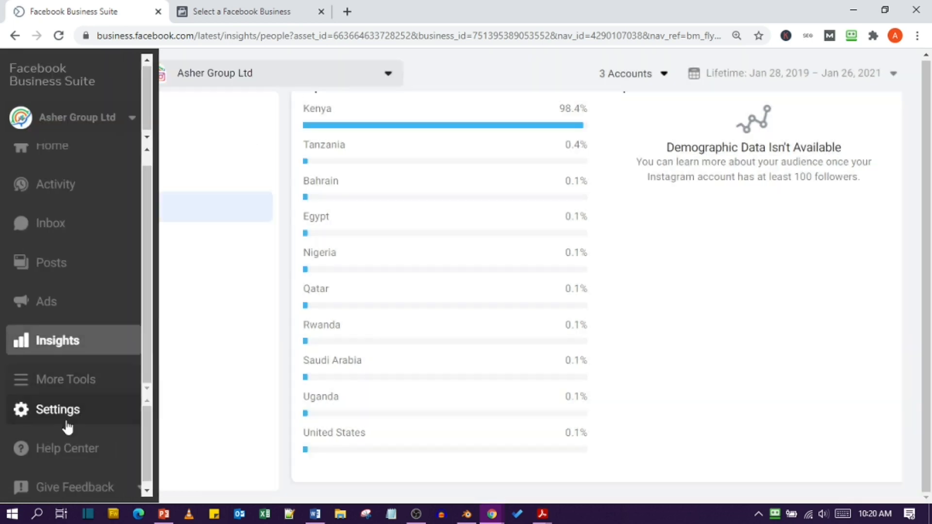
pyautogui.click(65, 379)
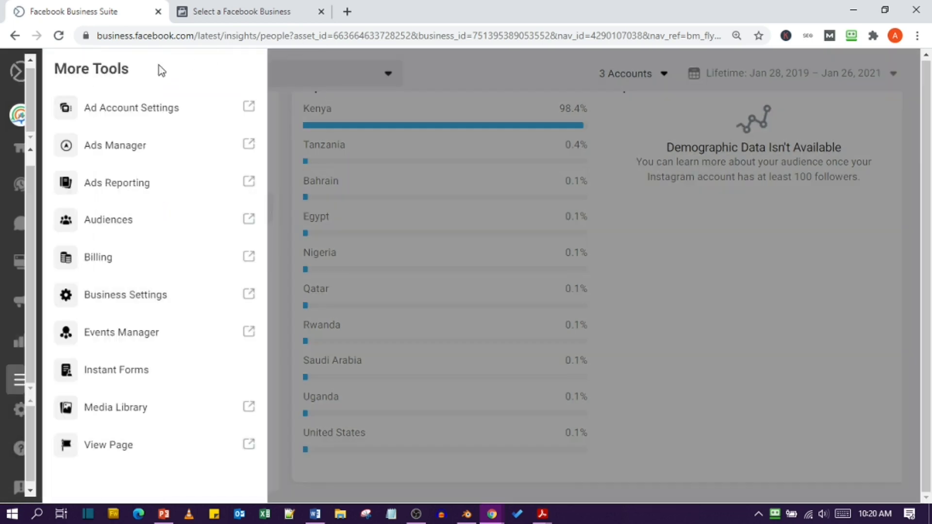
pyautogui.moveTo(249, 64)
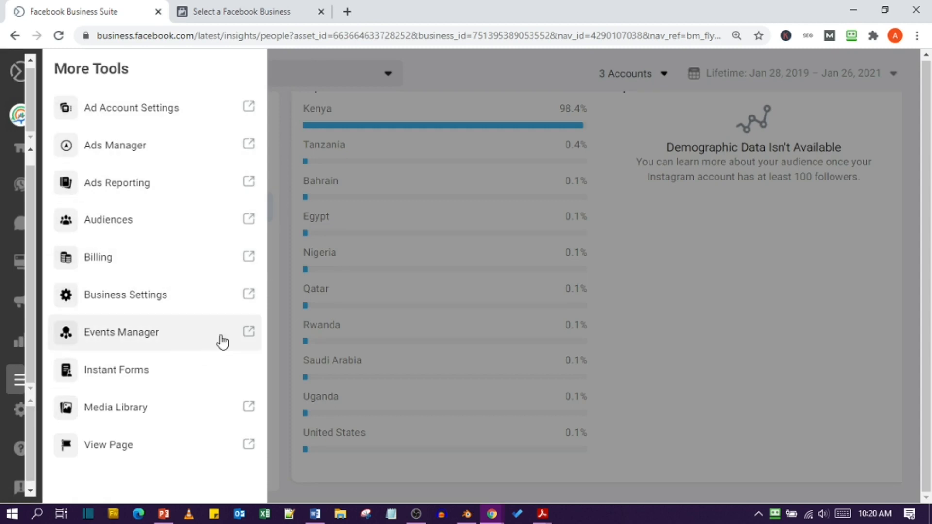
pyautogui.moveTo(177, 349)
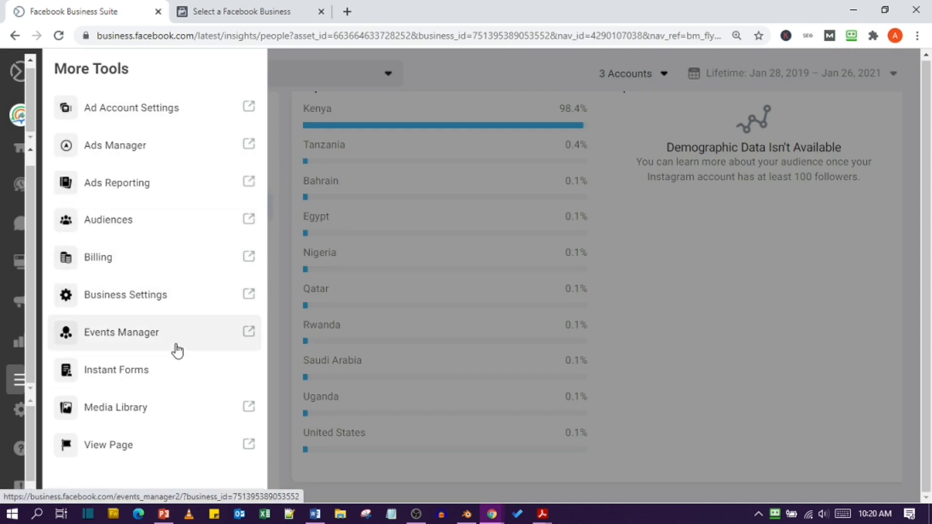
pyautogui.moveTo(231, 383)
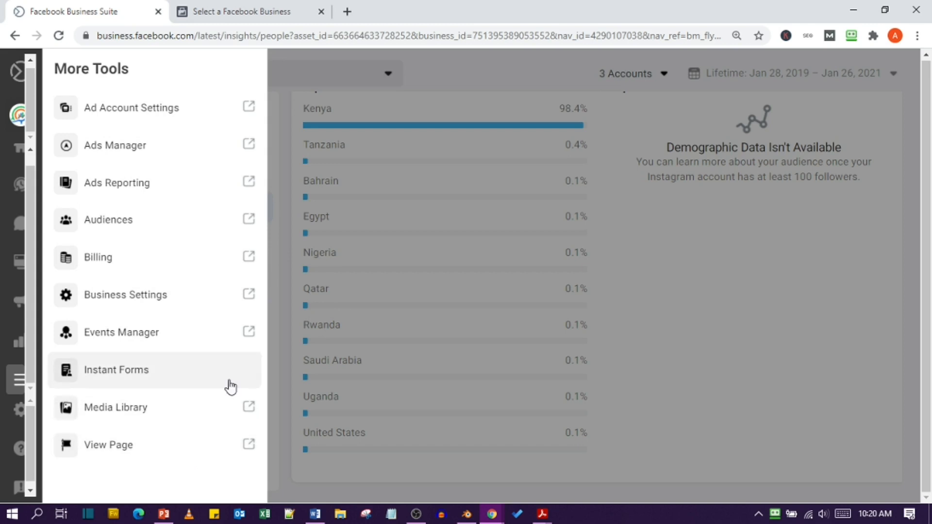
pyautogui.moveTo(146, 116)
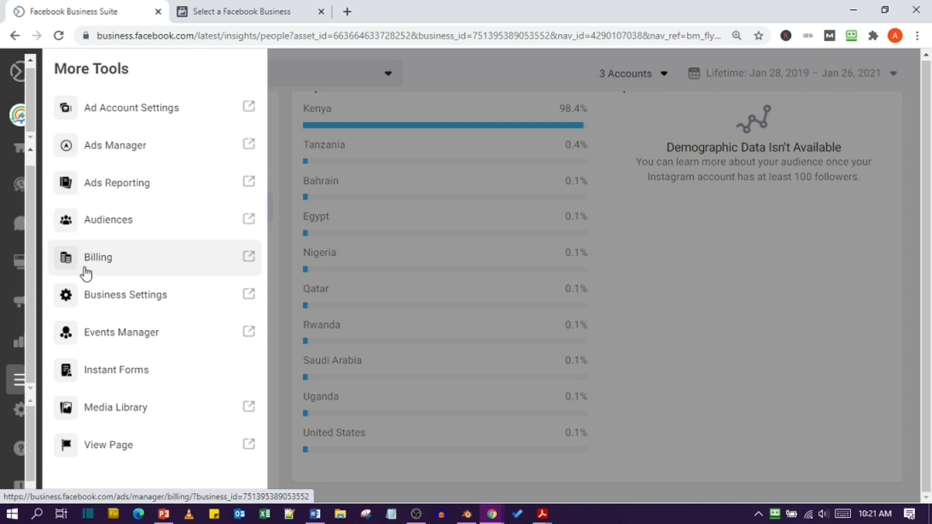
pyautogui.moveTo(143, 463)
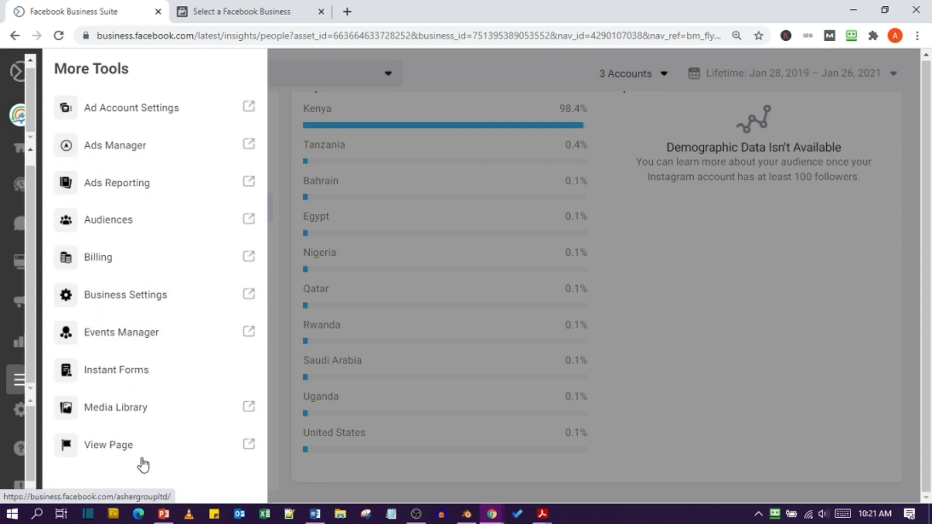
pyautogui.moveTo(131, 108)
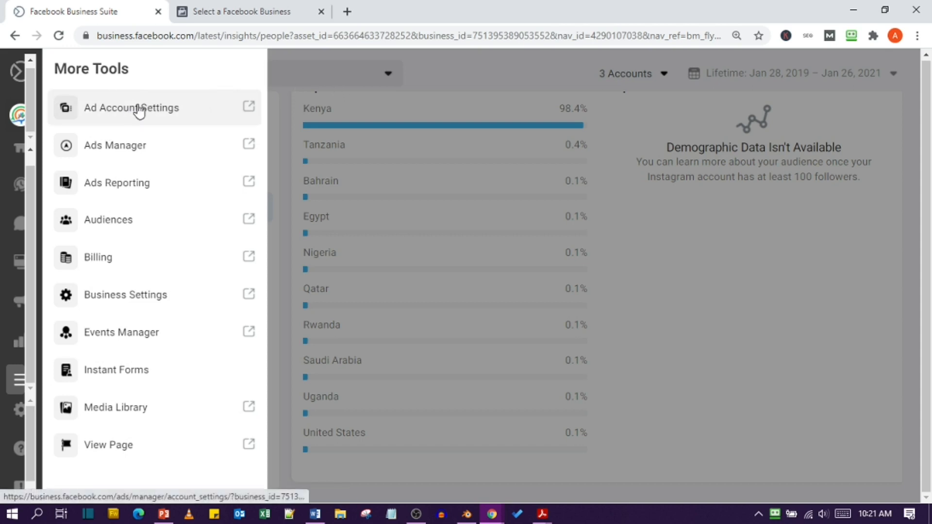
pyautogui.moveTo(116, 407)
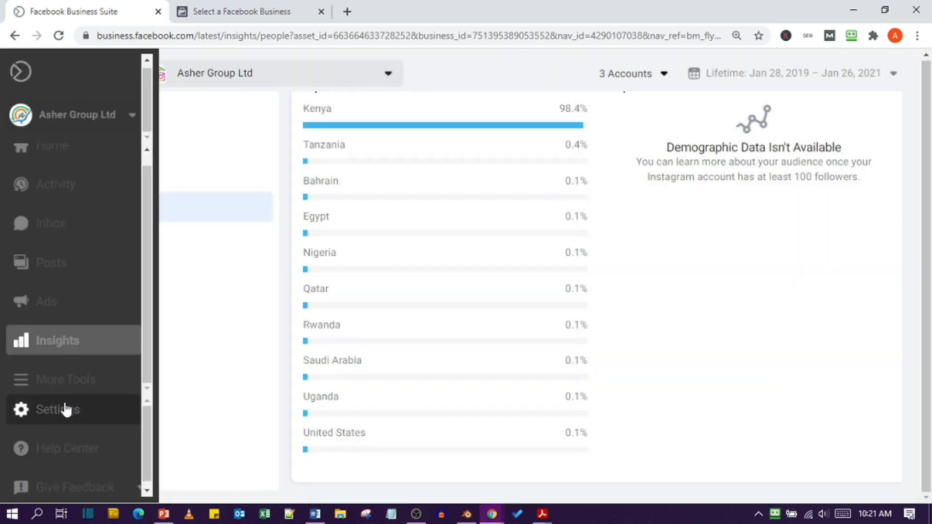
# Step: Check Settings: Instagram connection, plus Page and Business Settings in new tabs
pyautogui.click(56, 409)
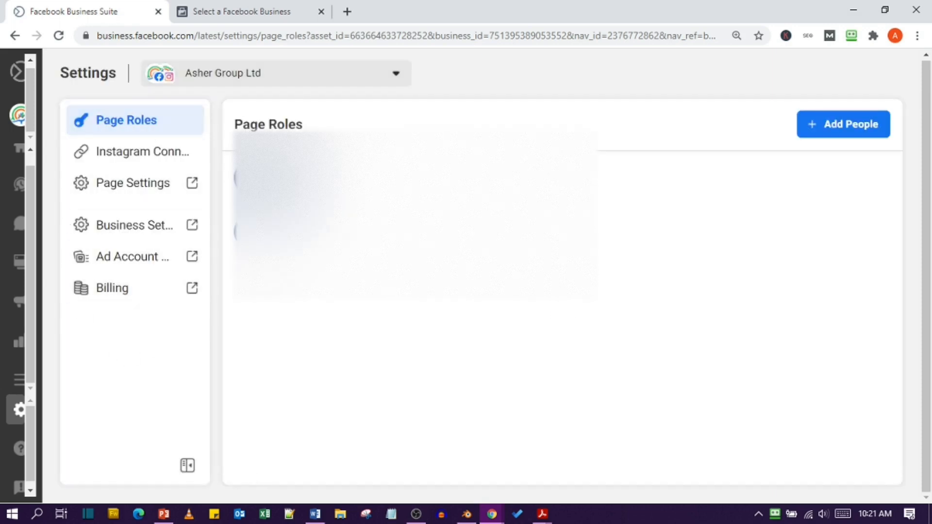
pyautogui.click(142, 151)
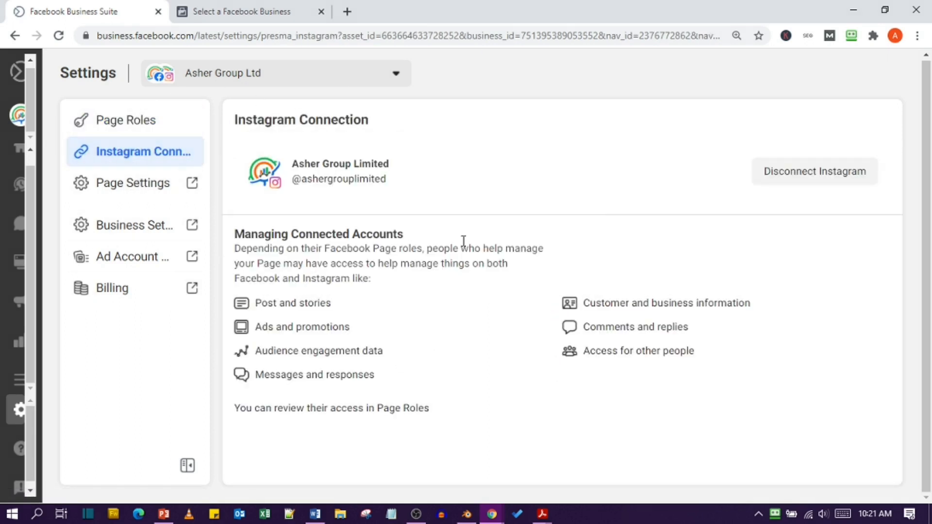
pyautogui.click(133, 182)
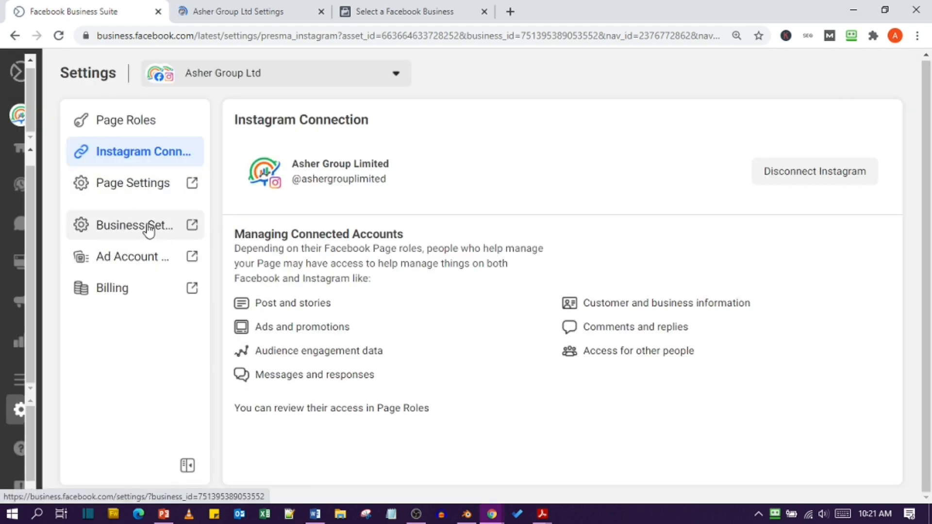
pyautogui.click(132, 225)
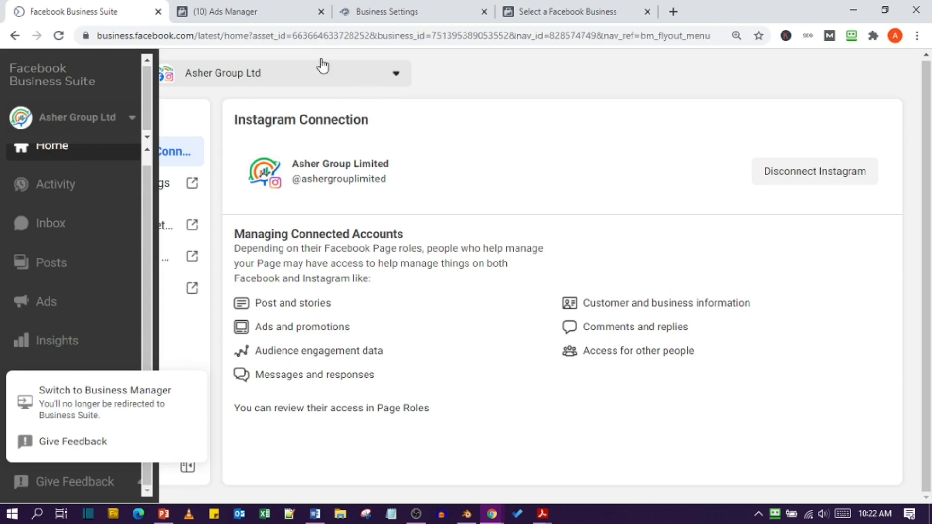
# Step: Check Ad Account Setup, then view Home's Recent Posts with reach and engagement
pyautogui.click(232, 11)
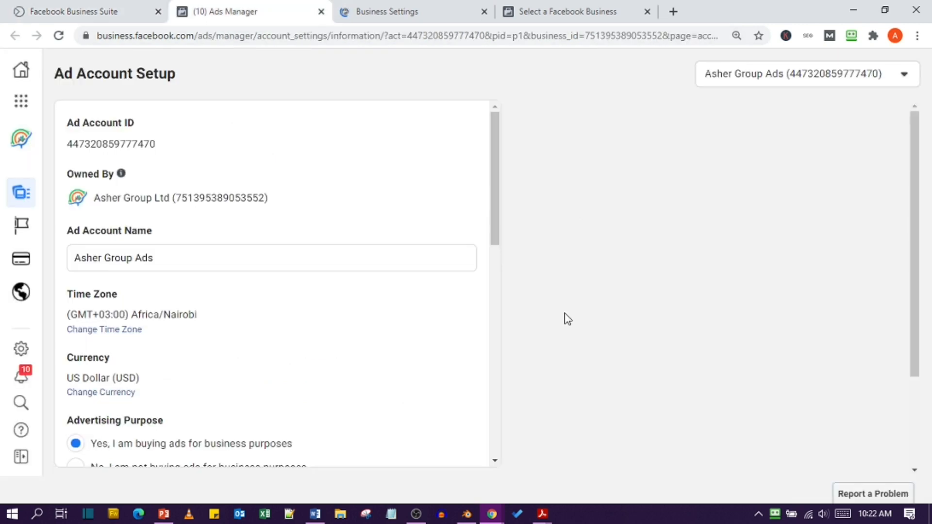
pyautogui.scroll(-3)
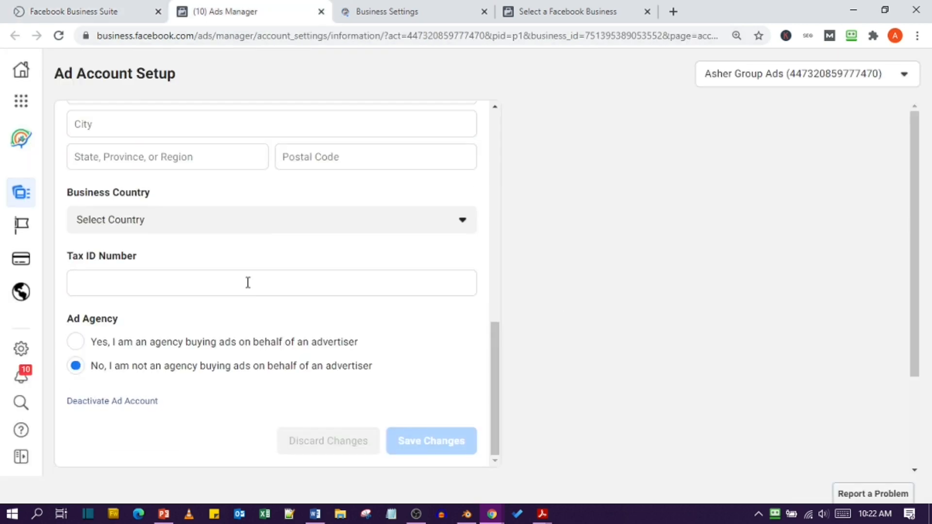
pyautogui.scroll(-3)
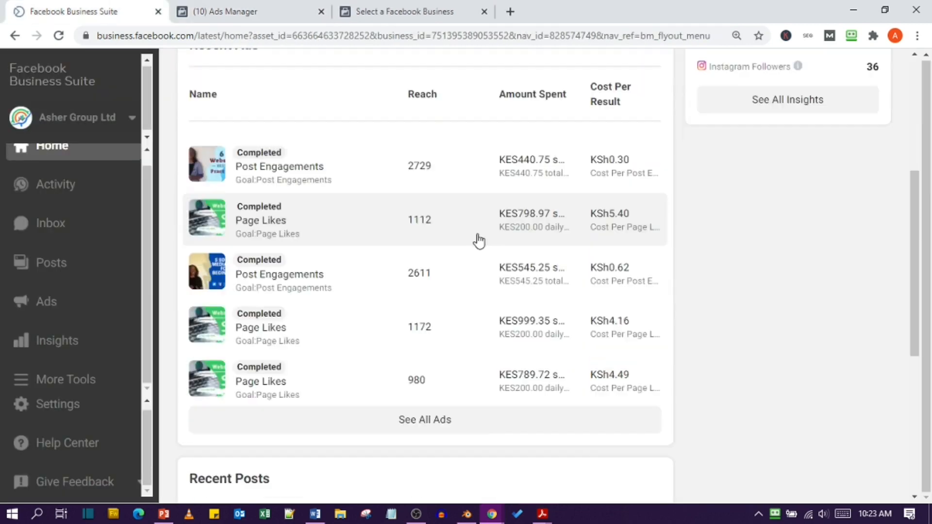
pyautogui.scroll(-3)
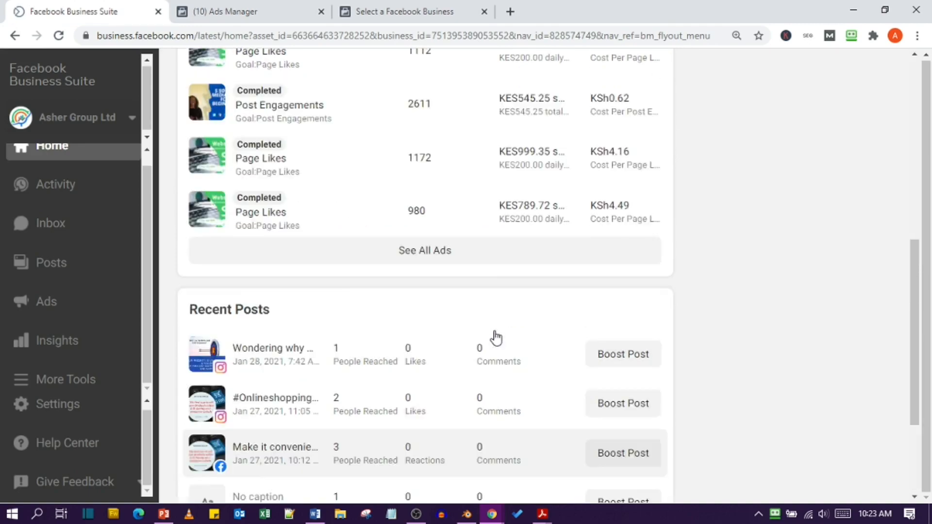